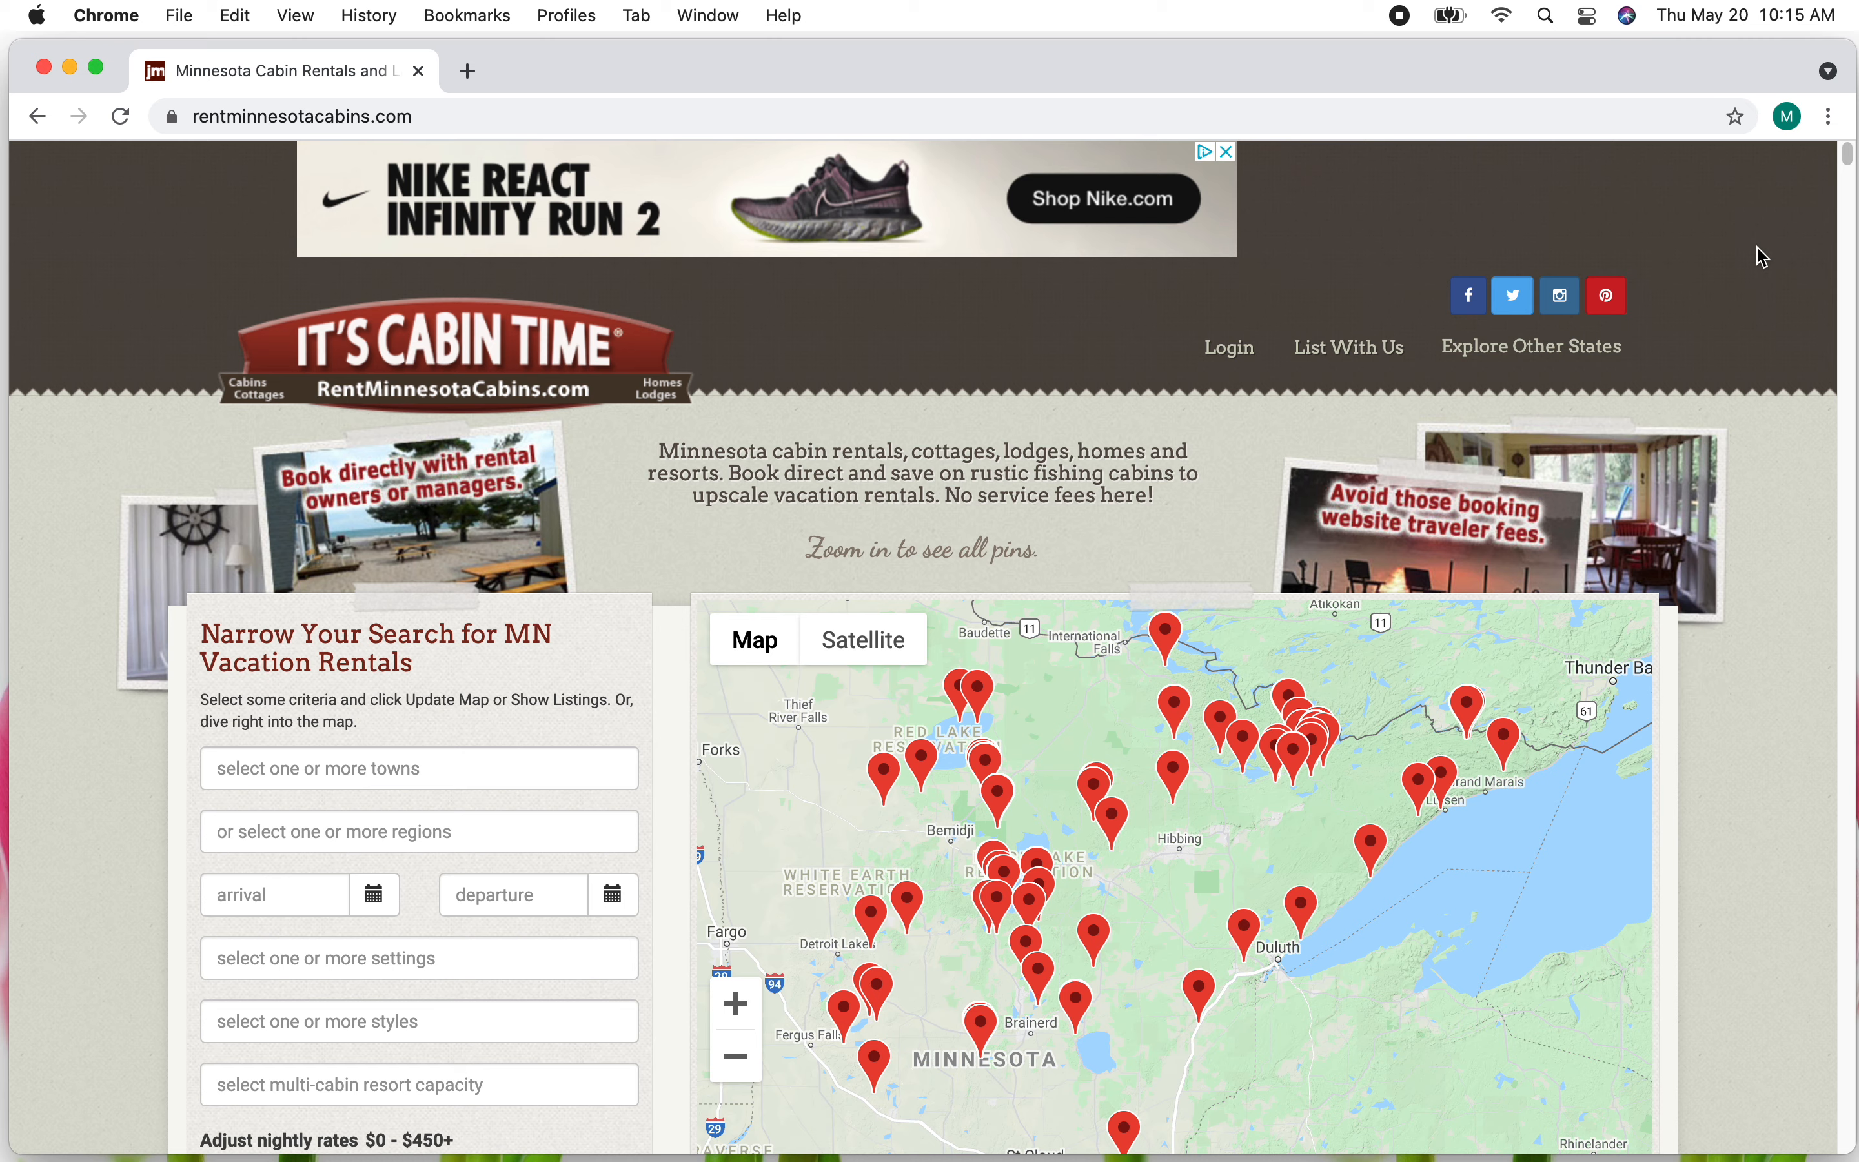
- Filter the rental search to the town of Blackduck and review the 22 matching listings
click(754, 639)
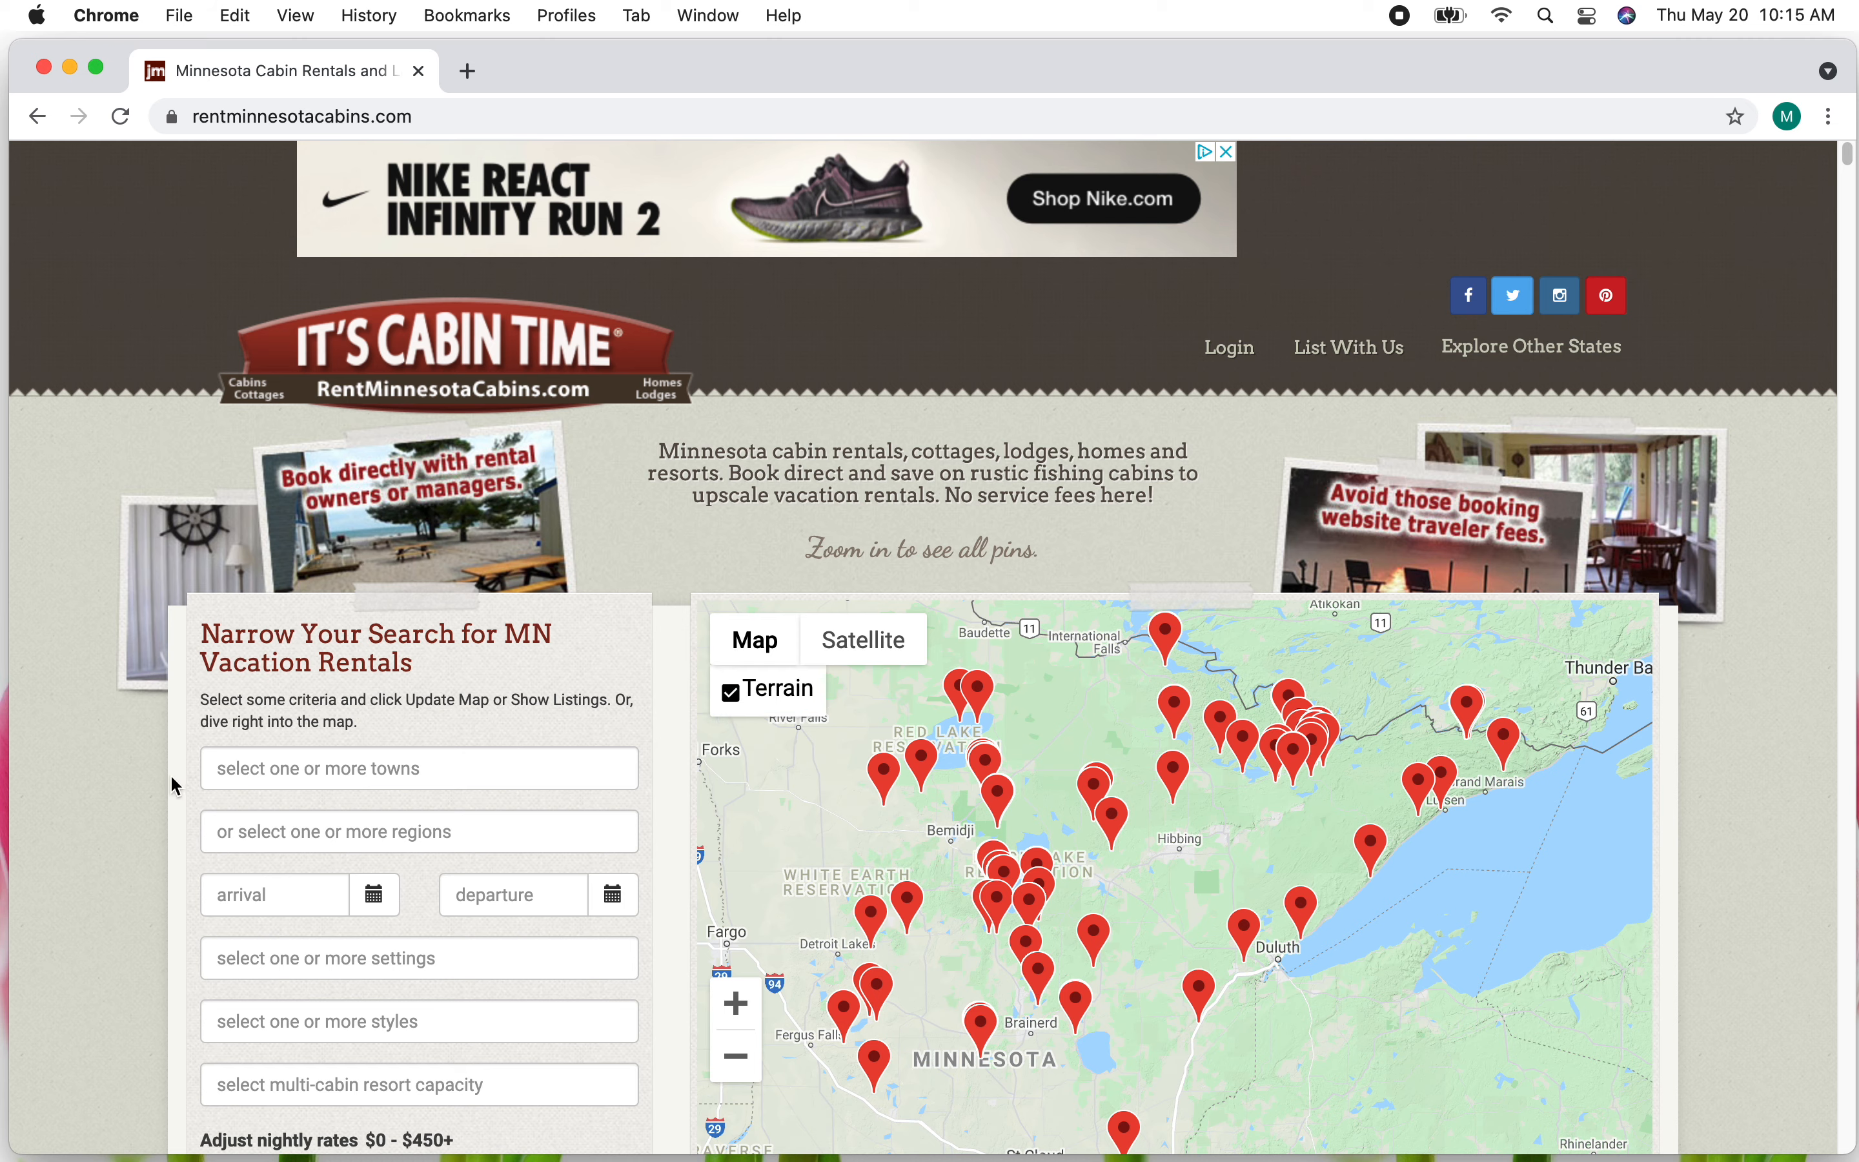
click(417, 766)
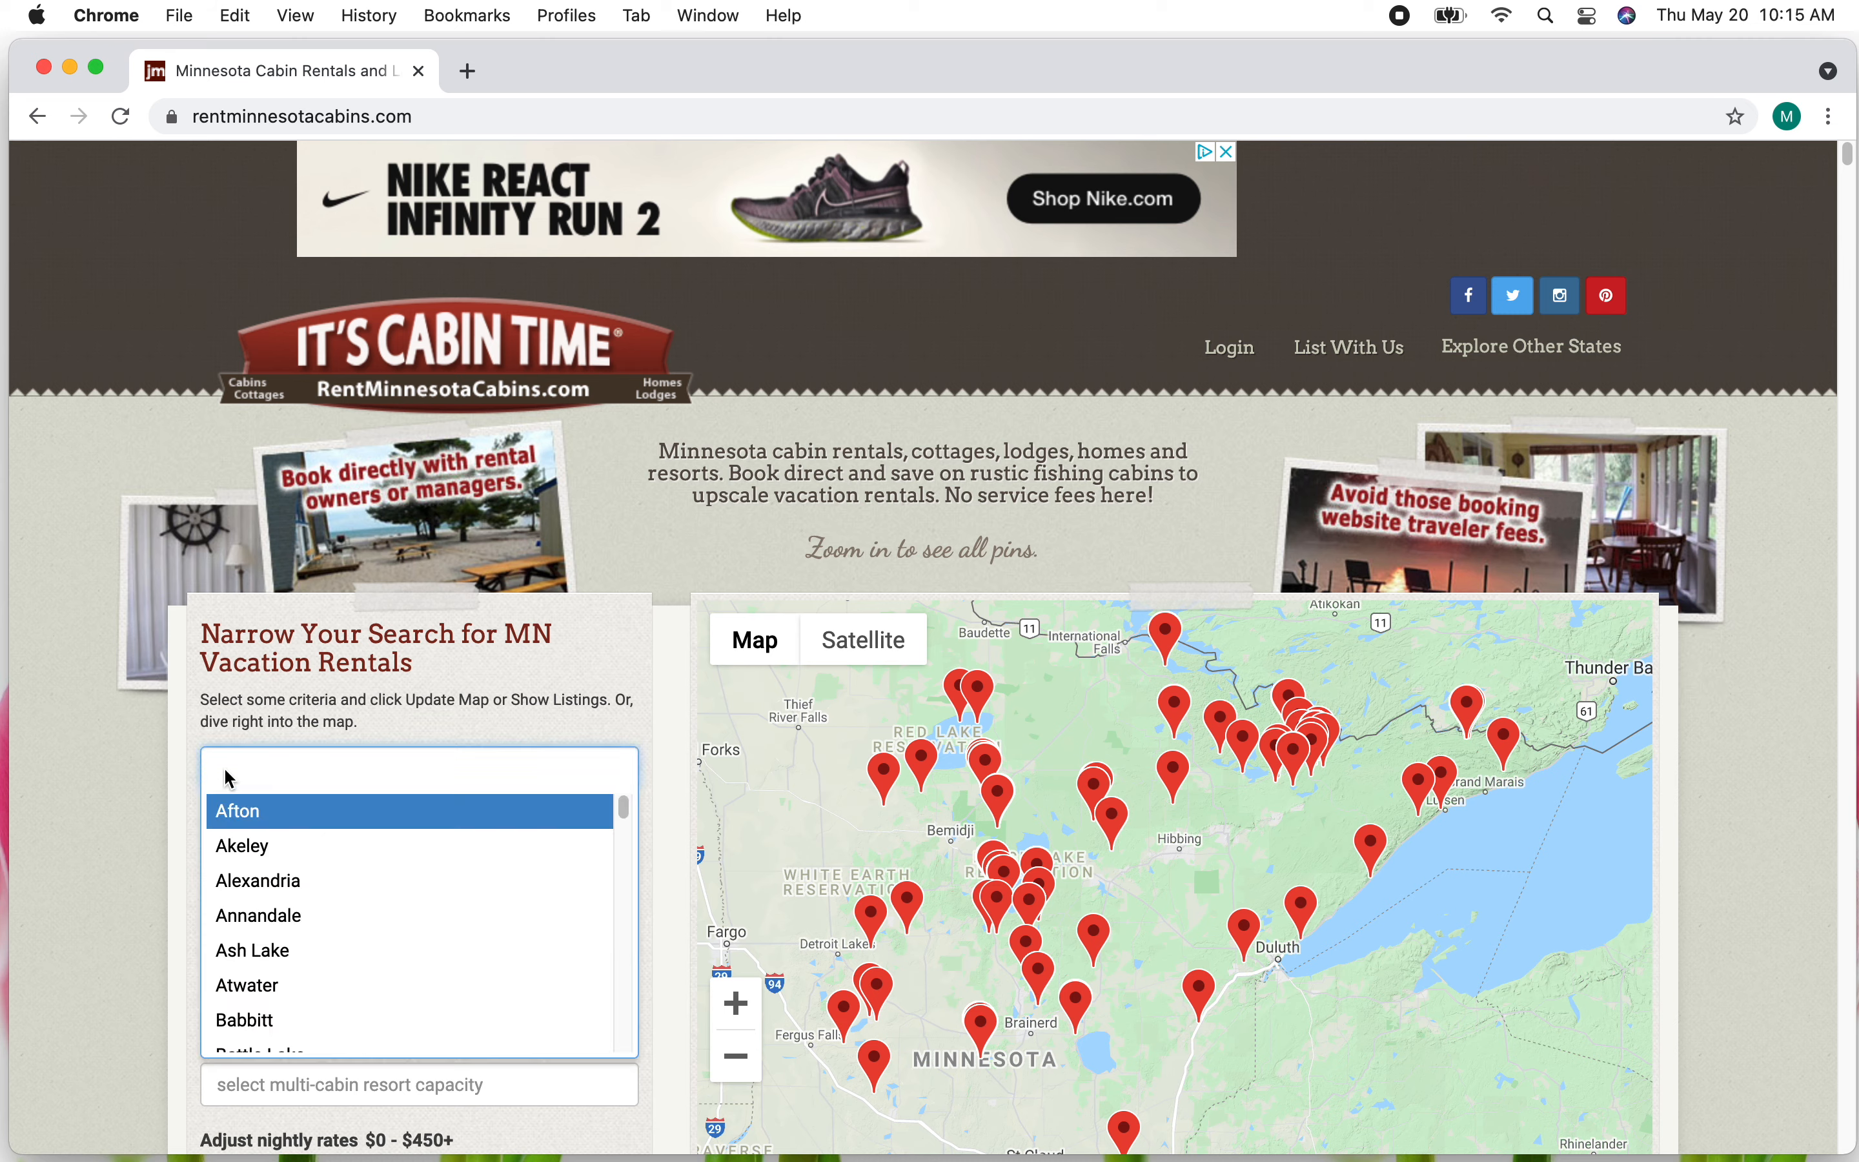
mouse_move(374, 950)
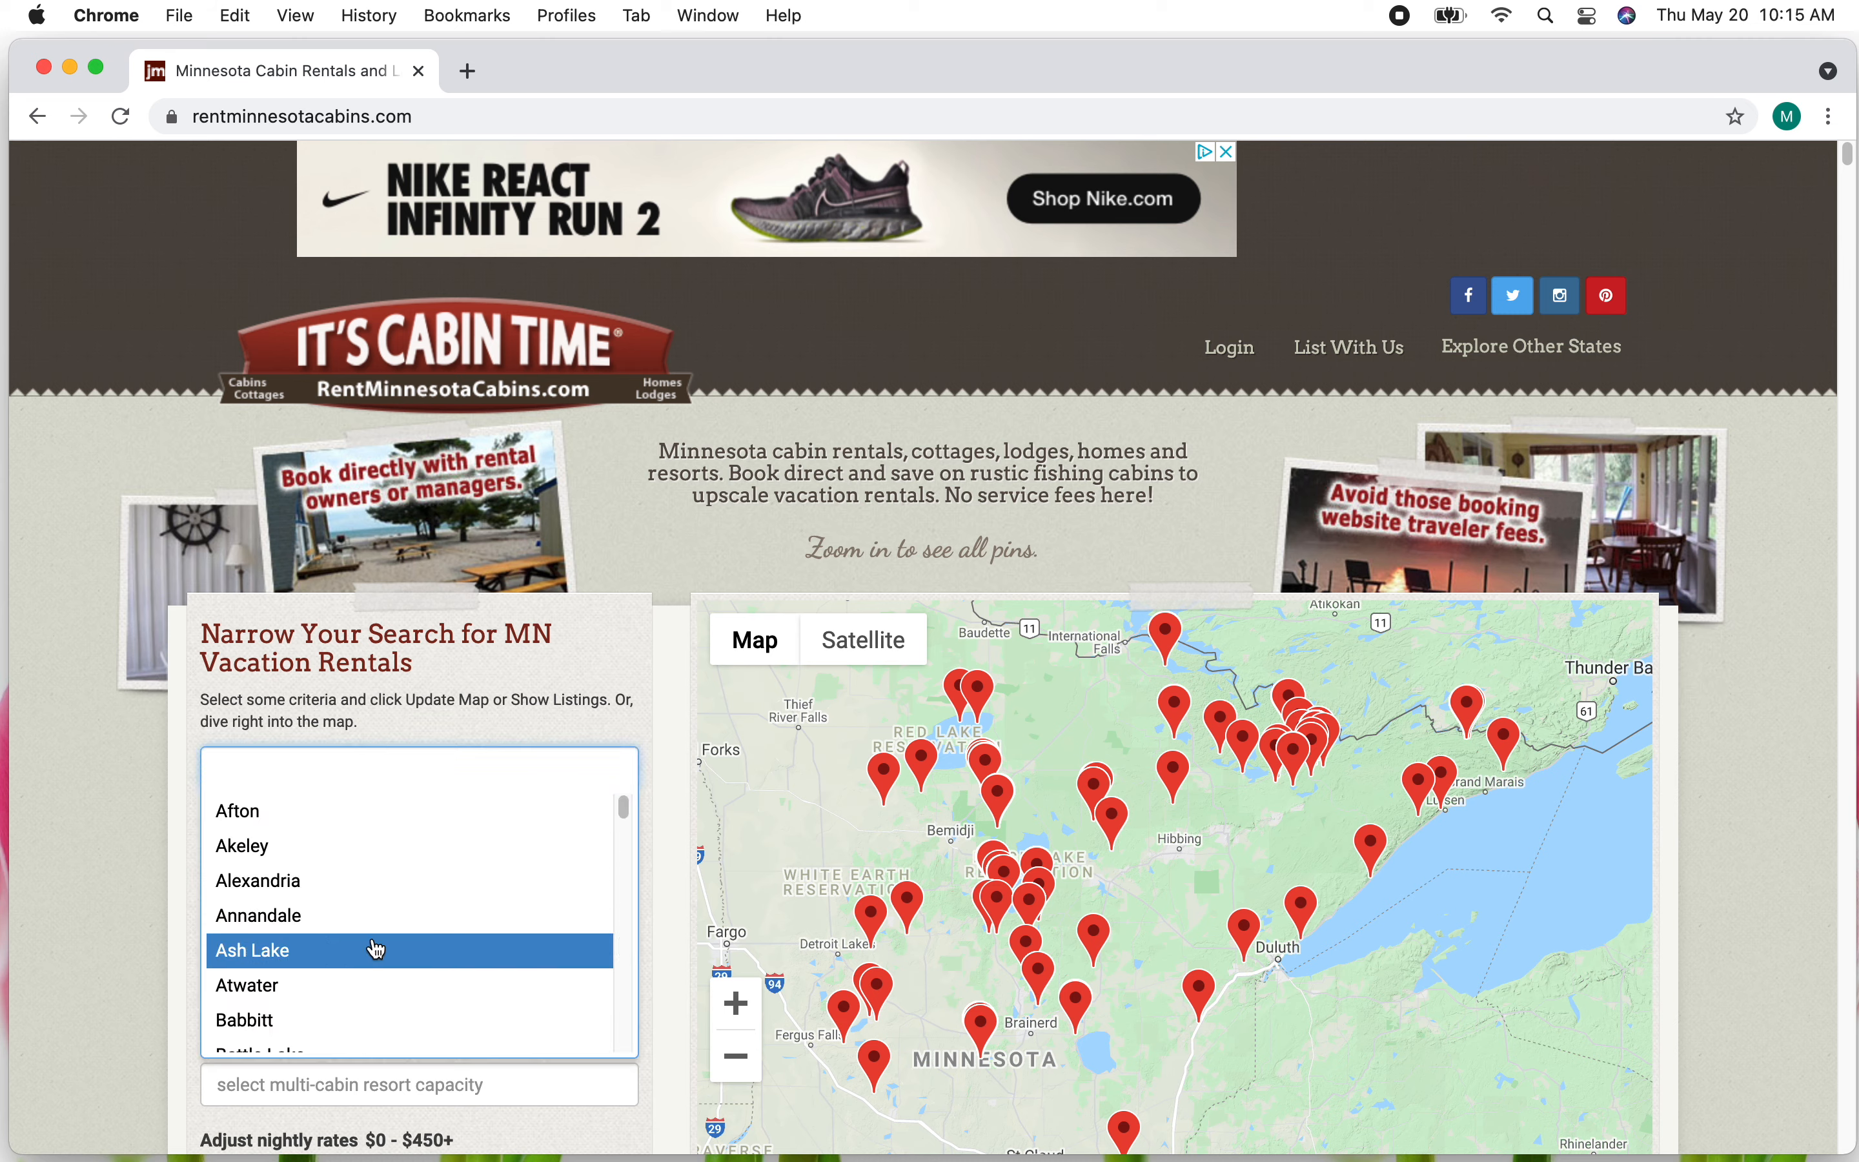
scroll(down, 3)
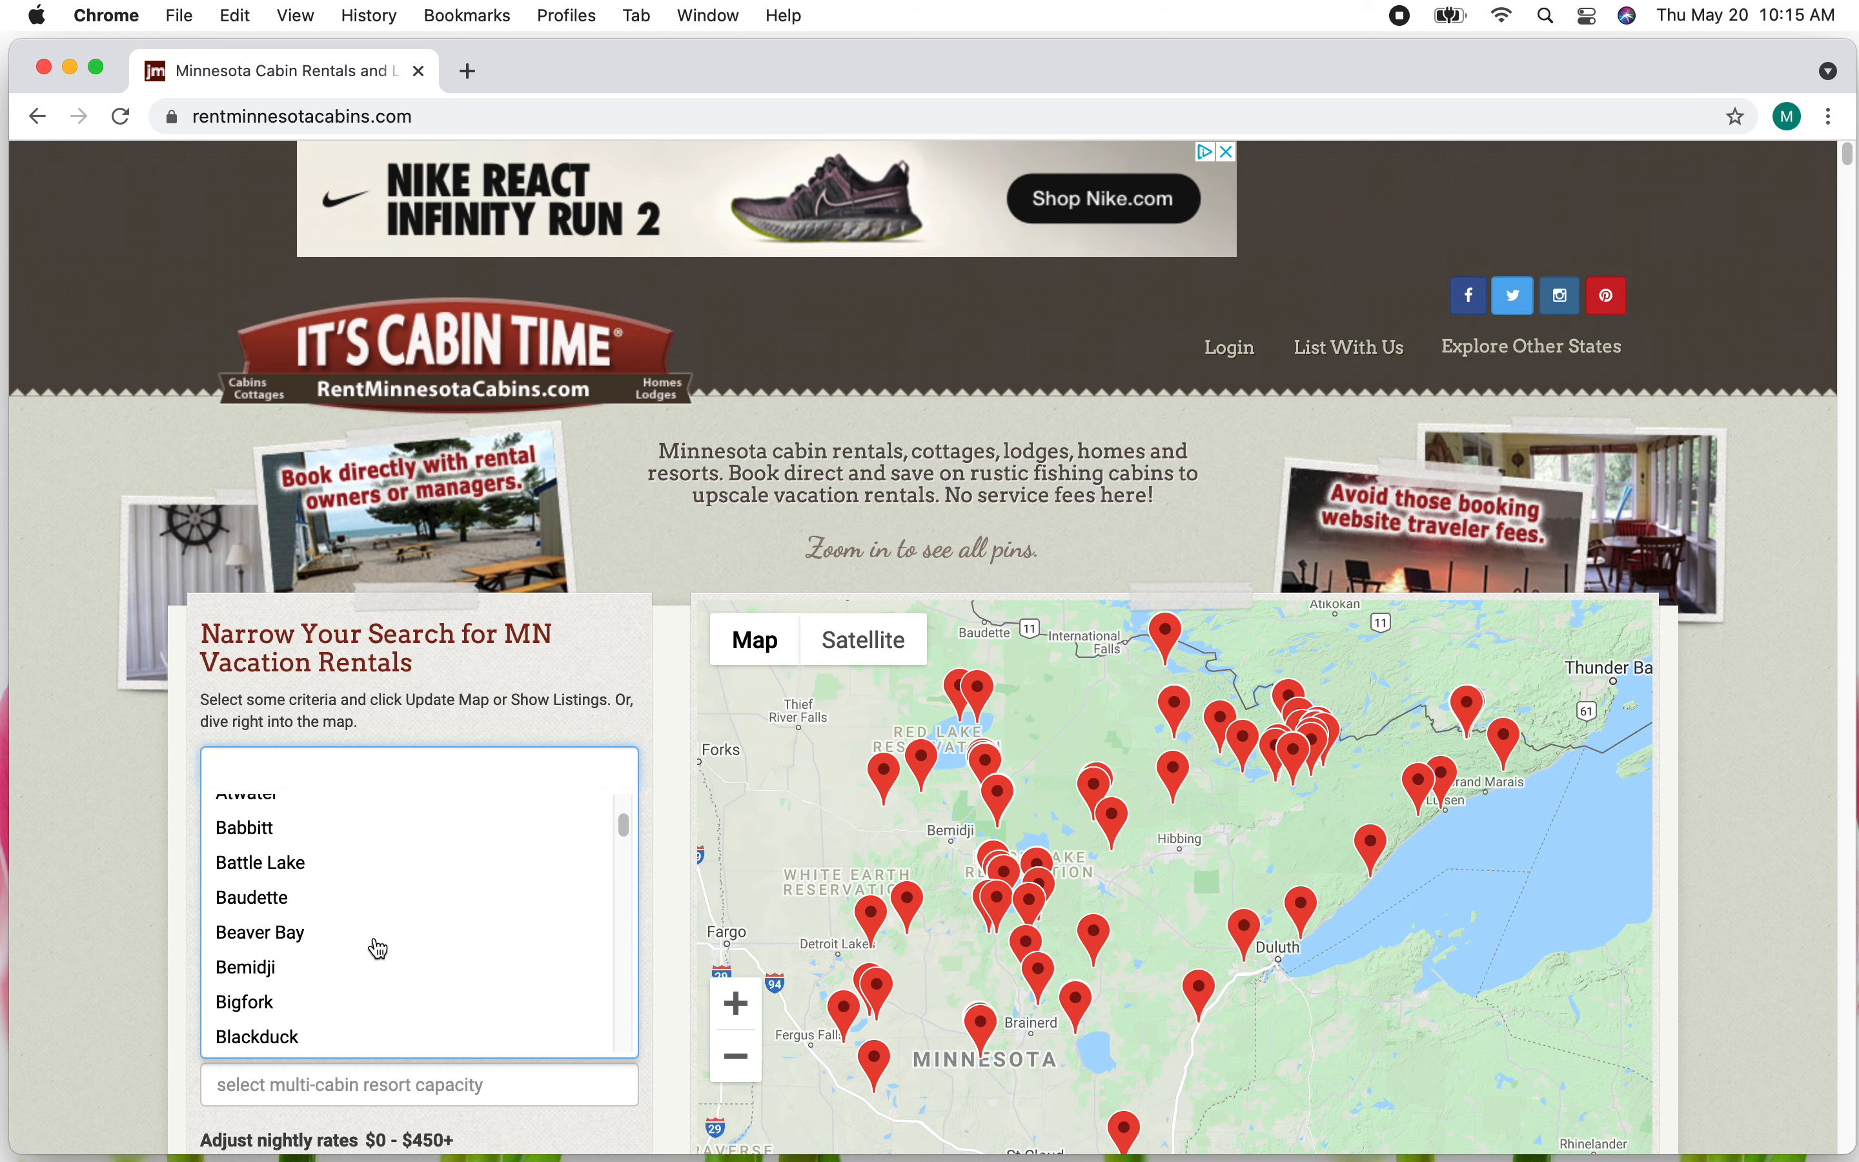
click(260, 922)
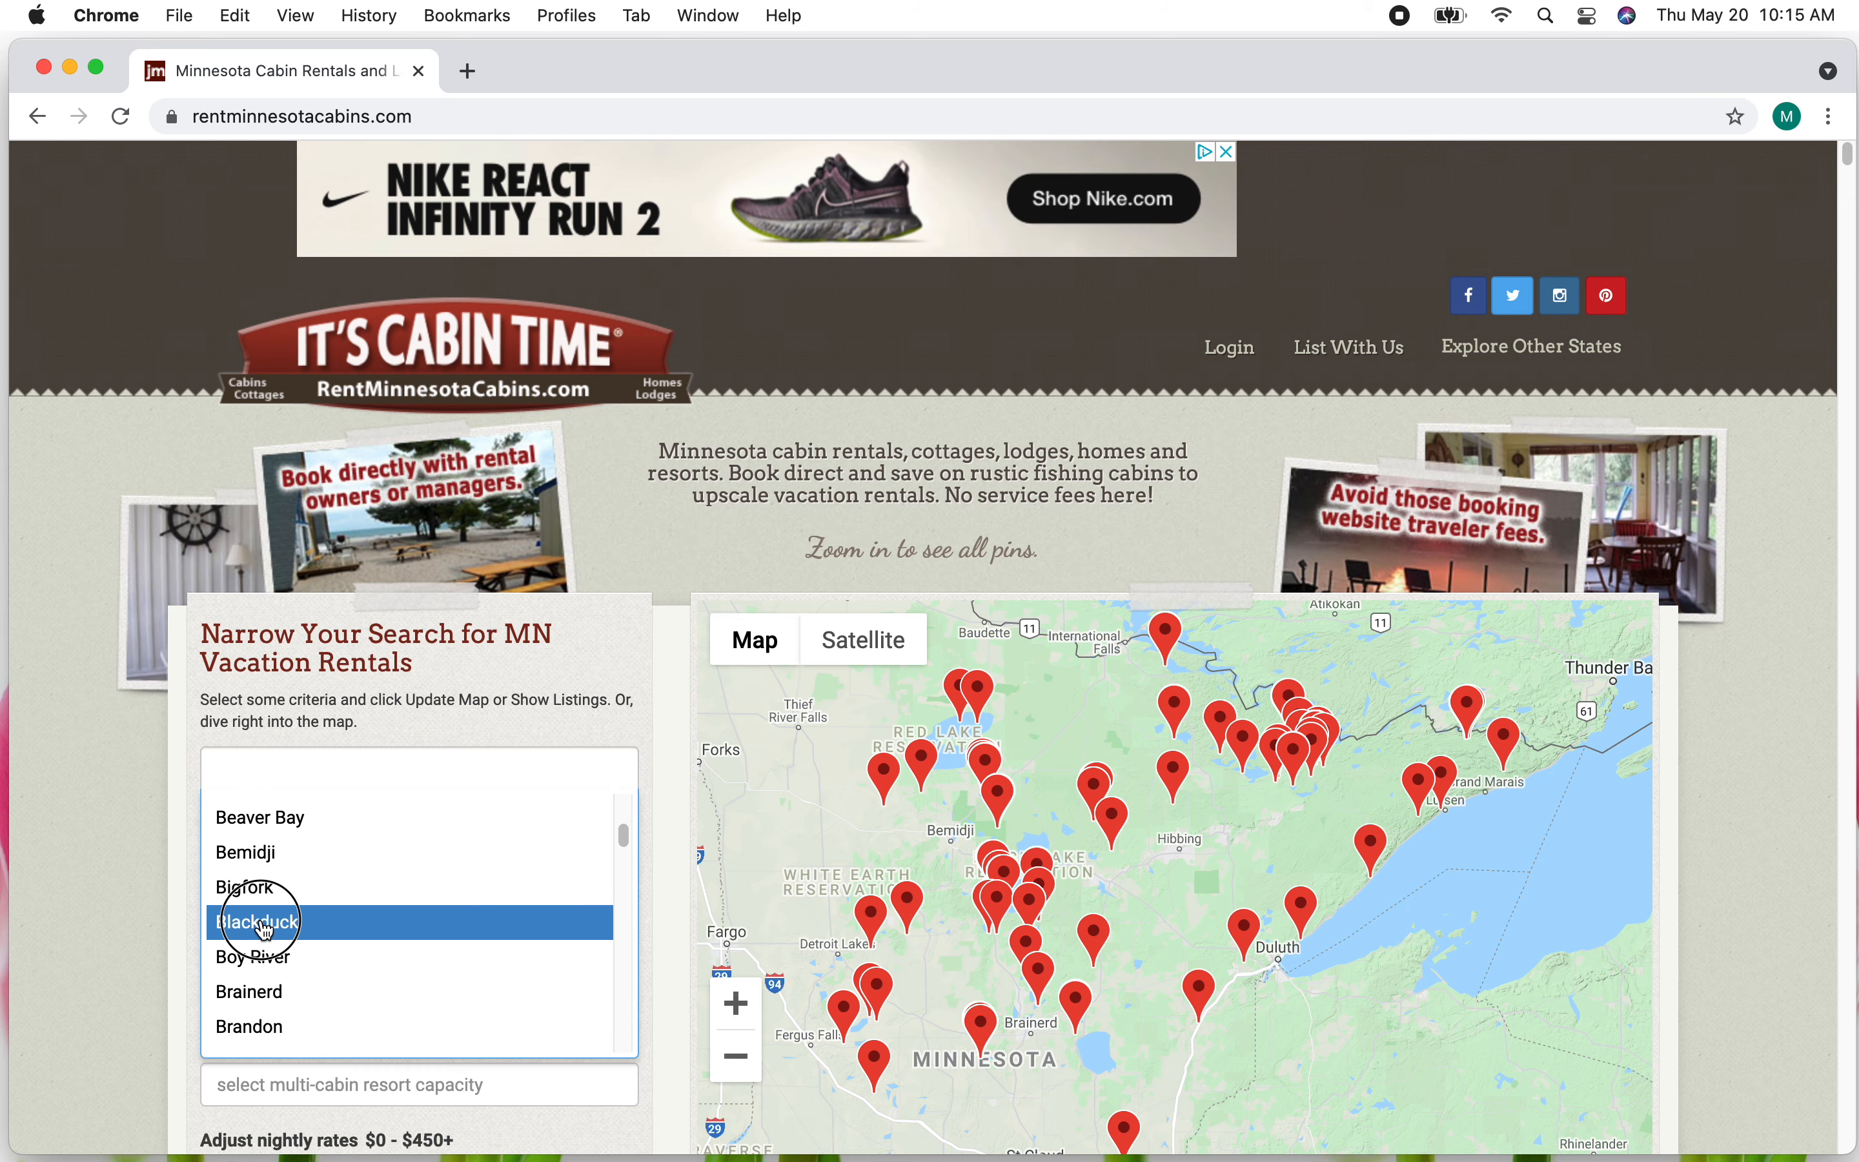
click(257, 922)
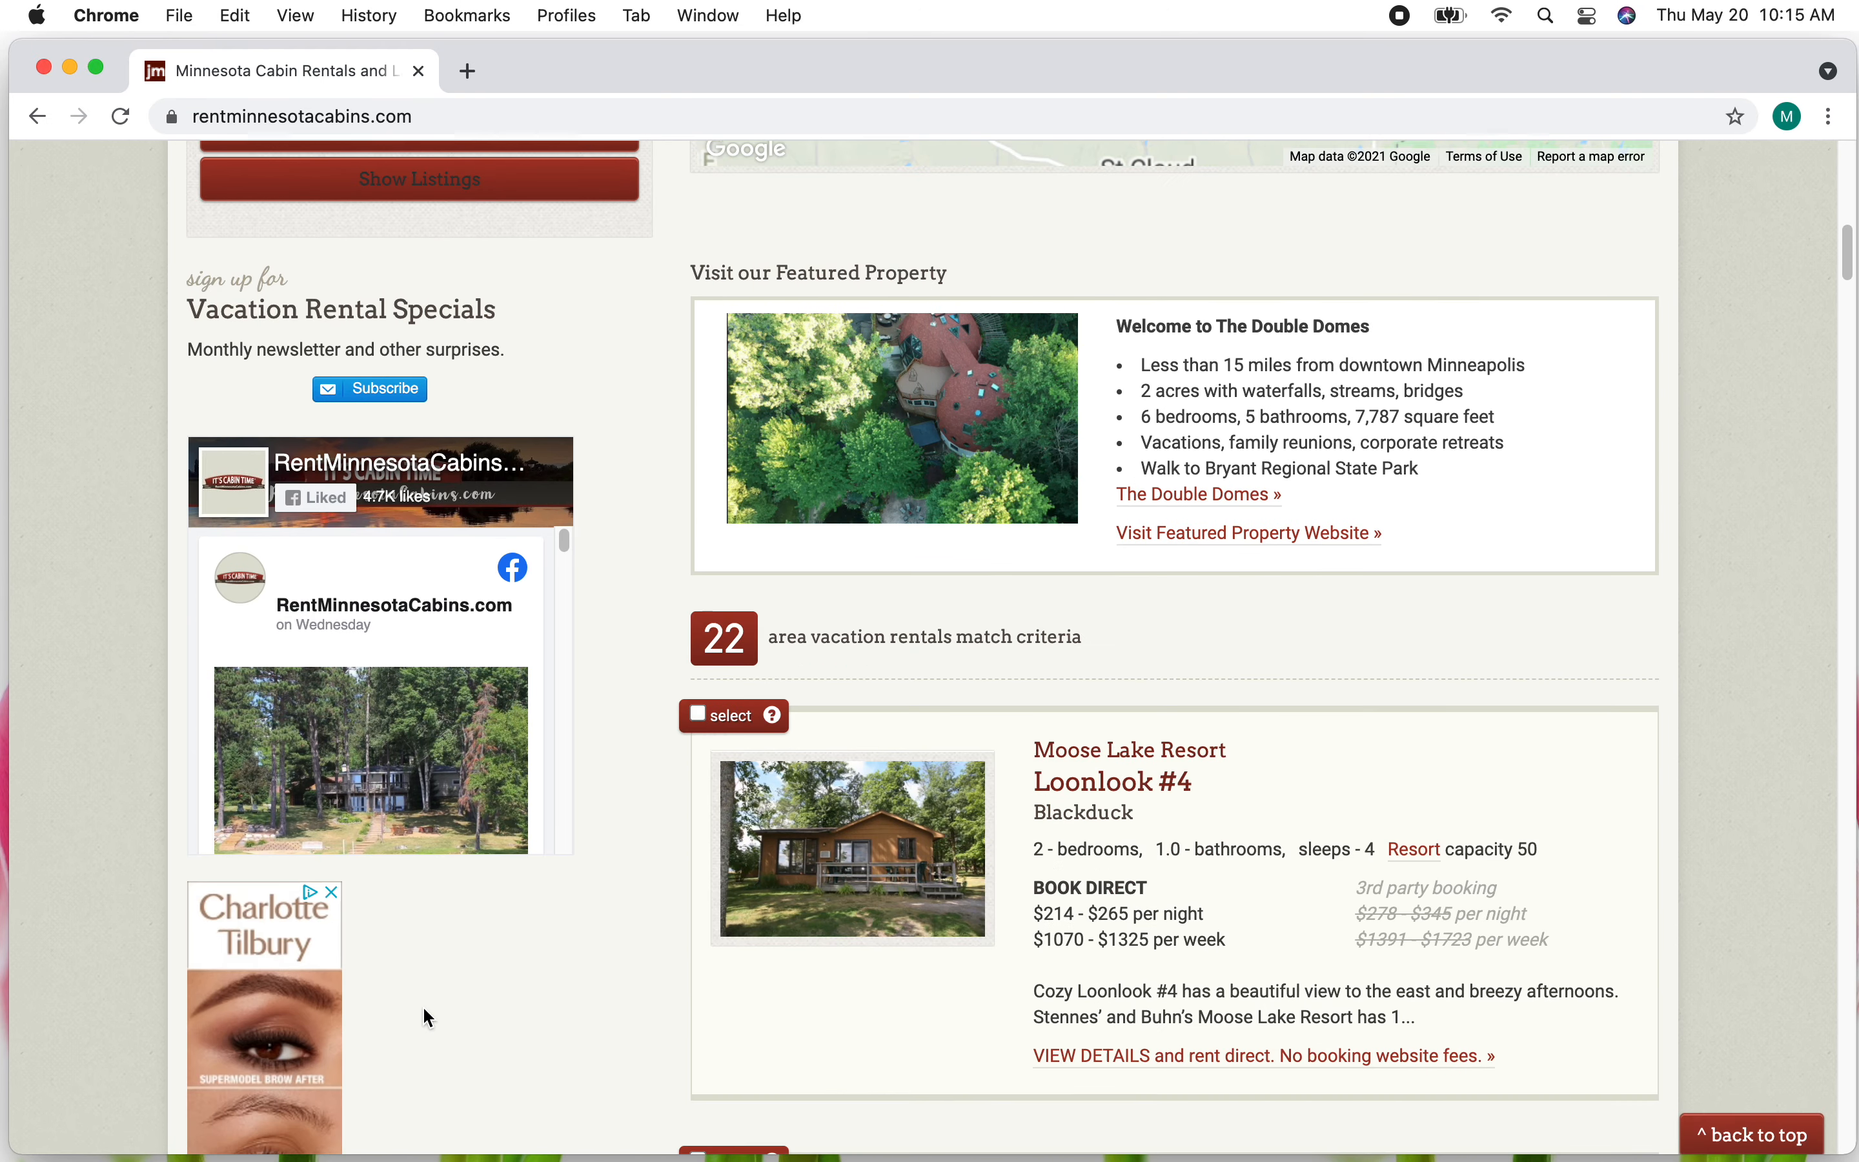
scroll(down, 3)
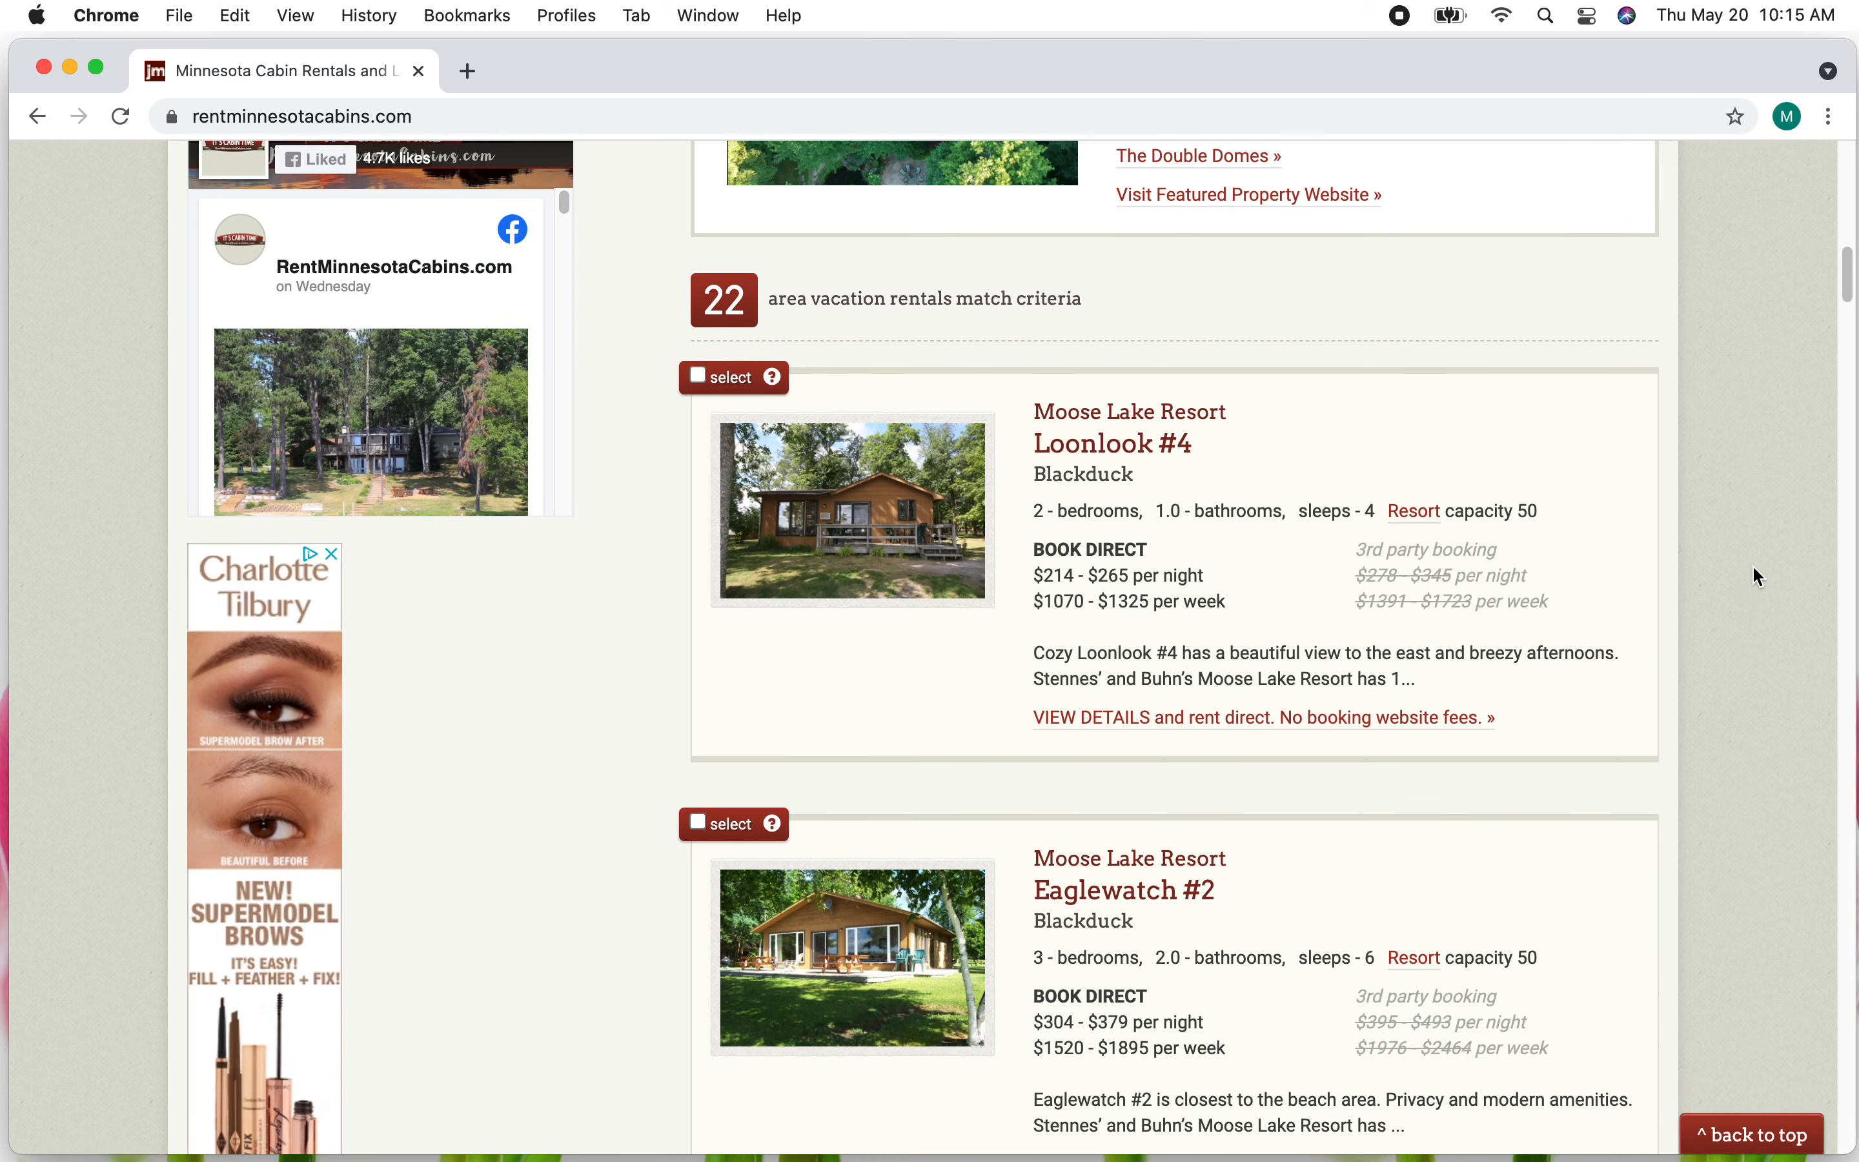
scroll(up, 3)
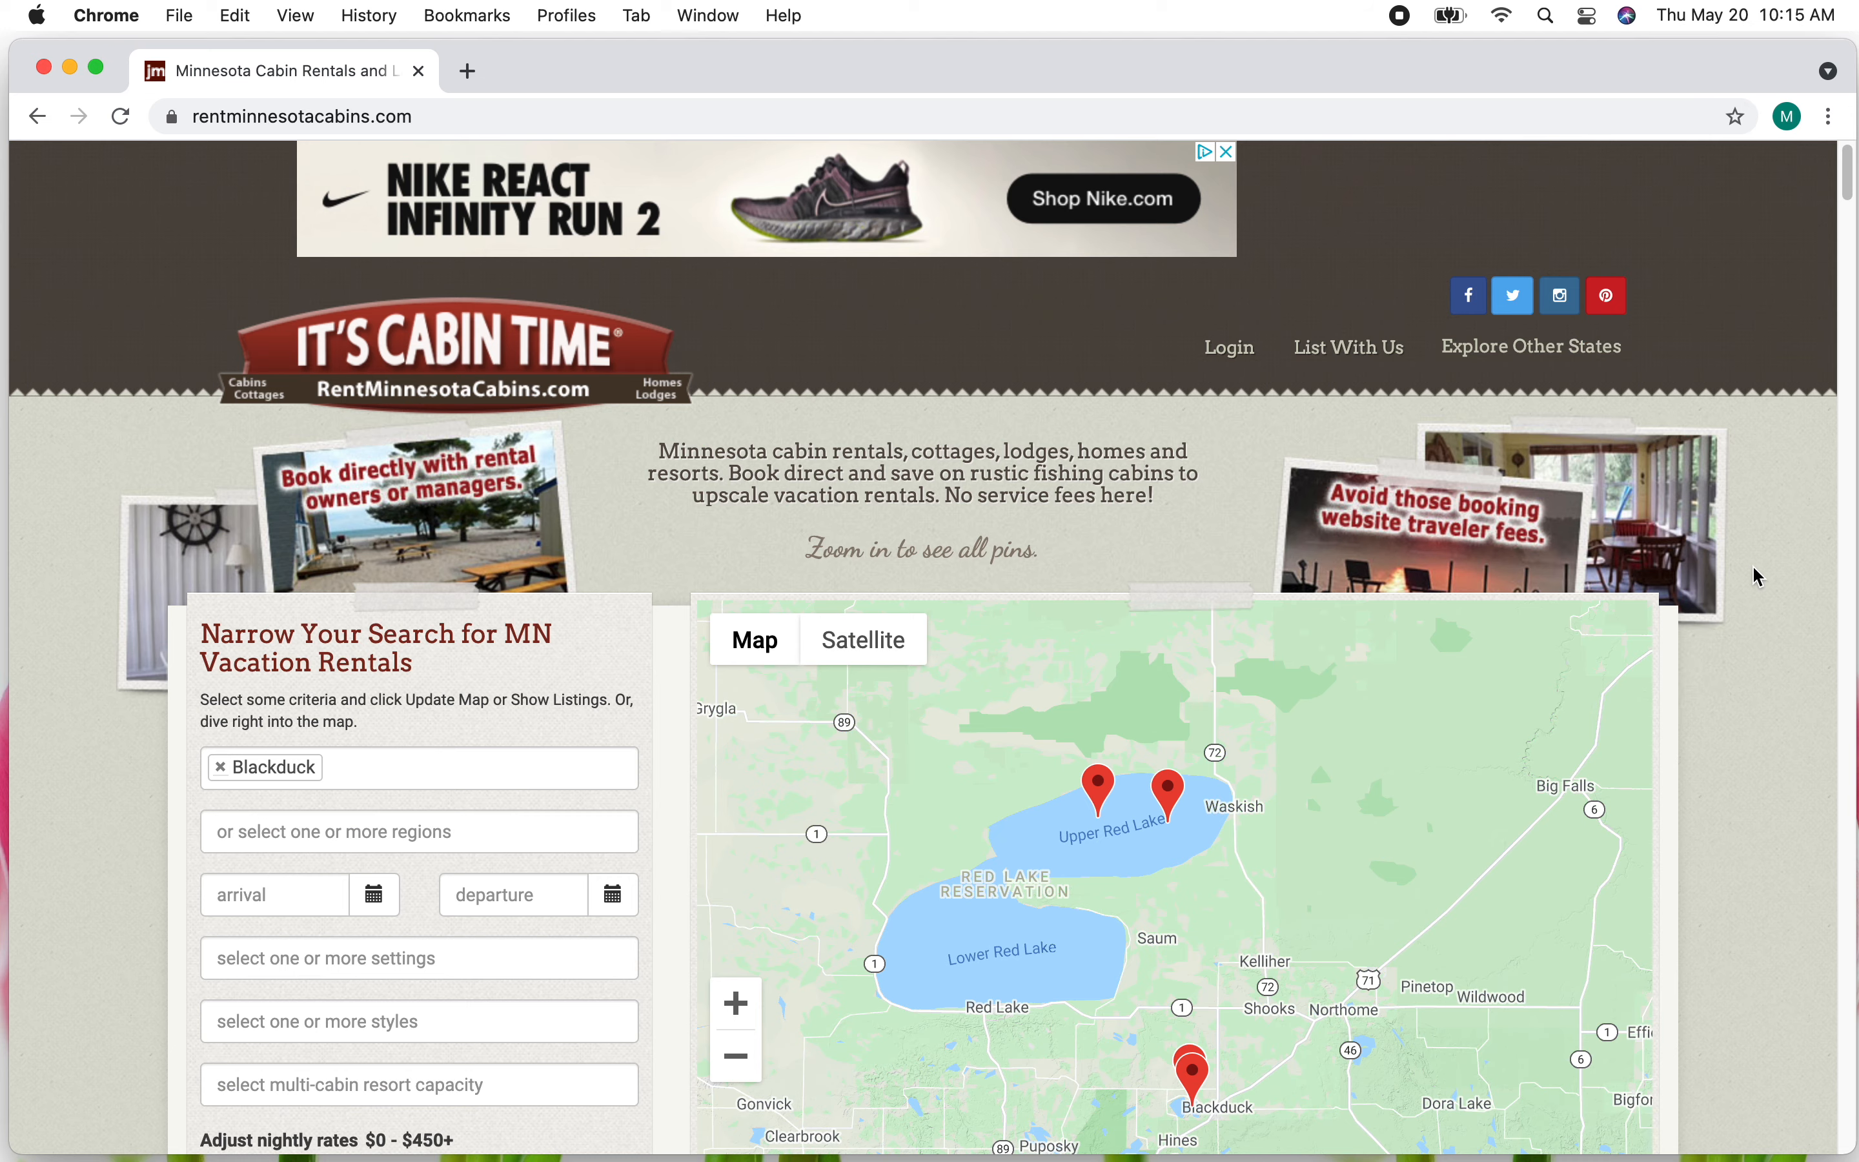
mouse_move(1228, 348)
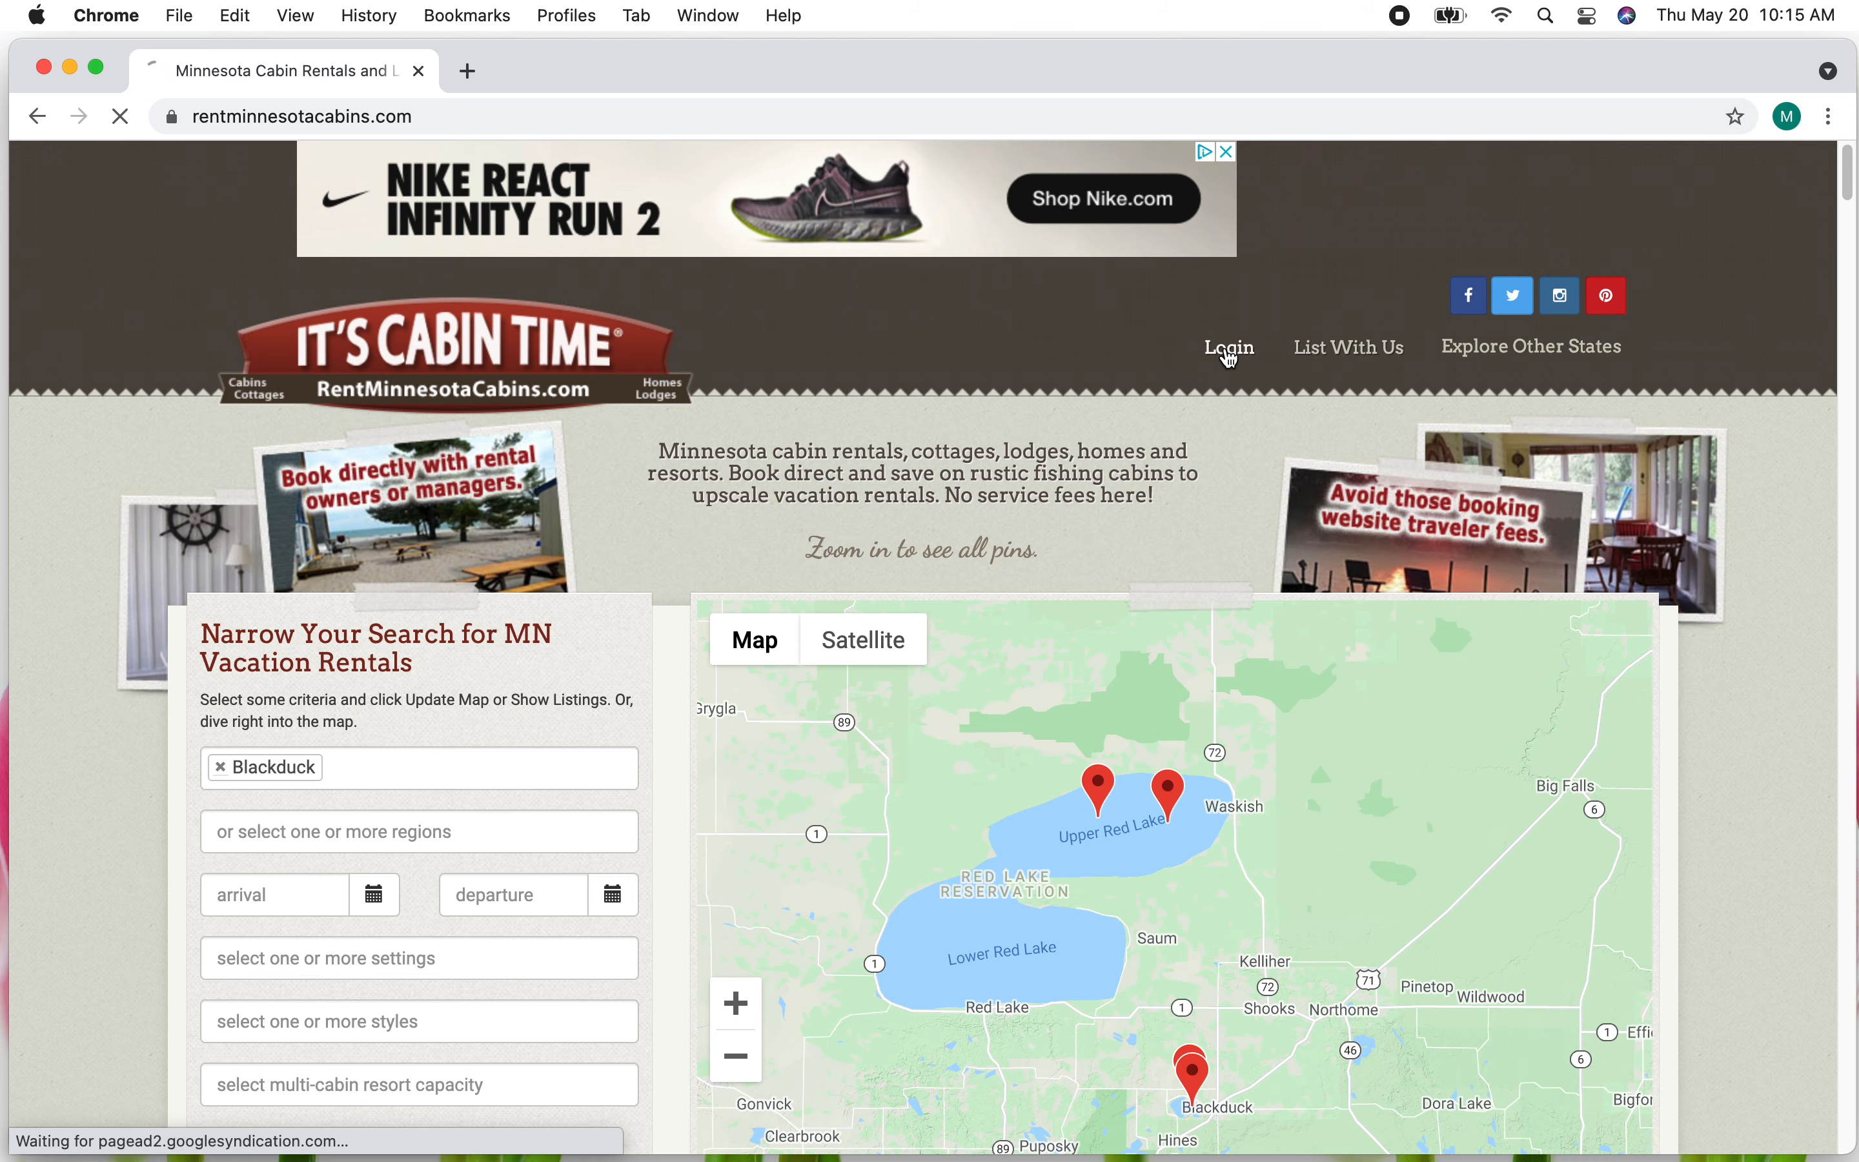
- Log in with the saved credentials to reach the Cabin Joe's Test Cabins owner dashboard
click(1227, 346)
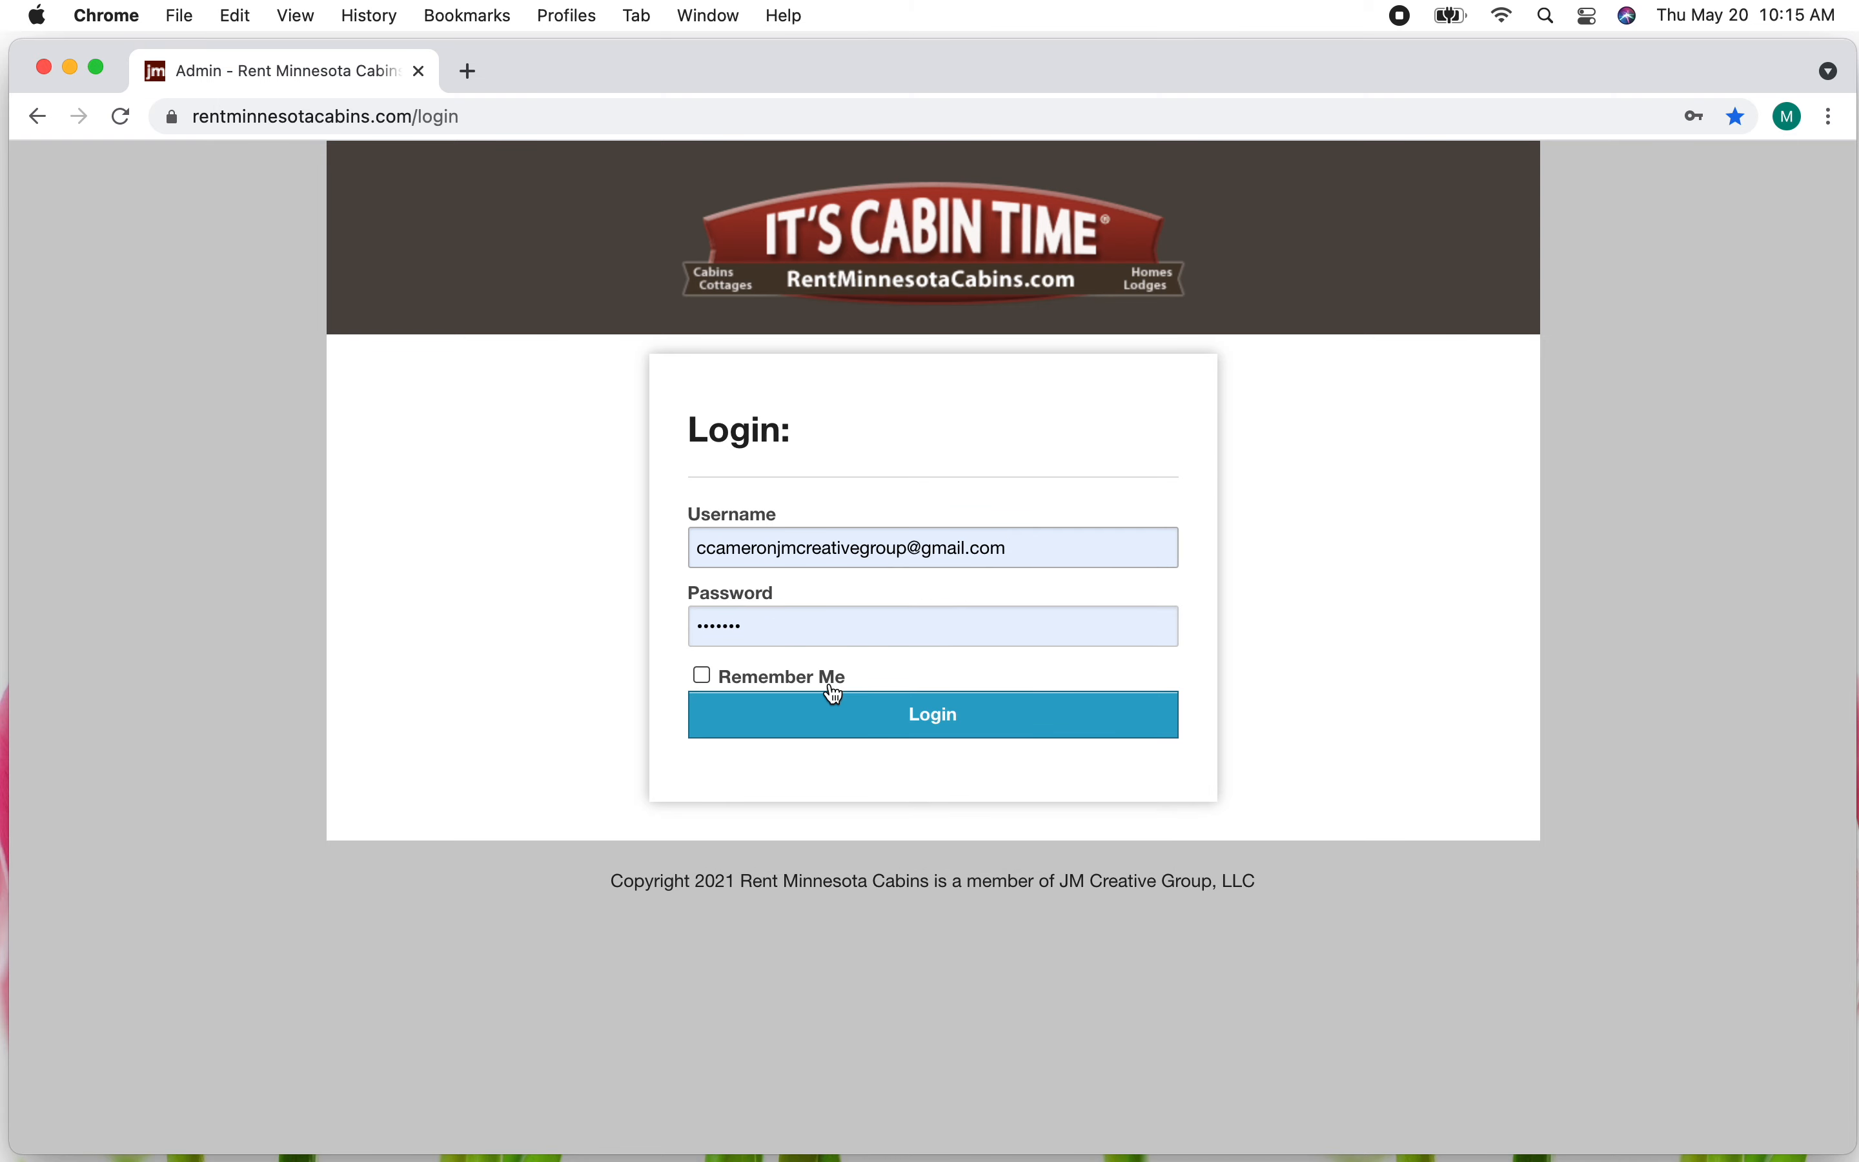
mouse_move(1442, 696)
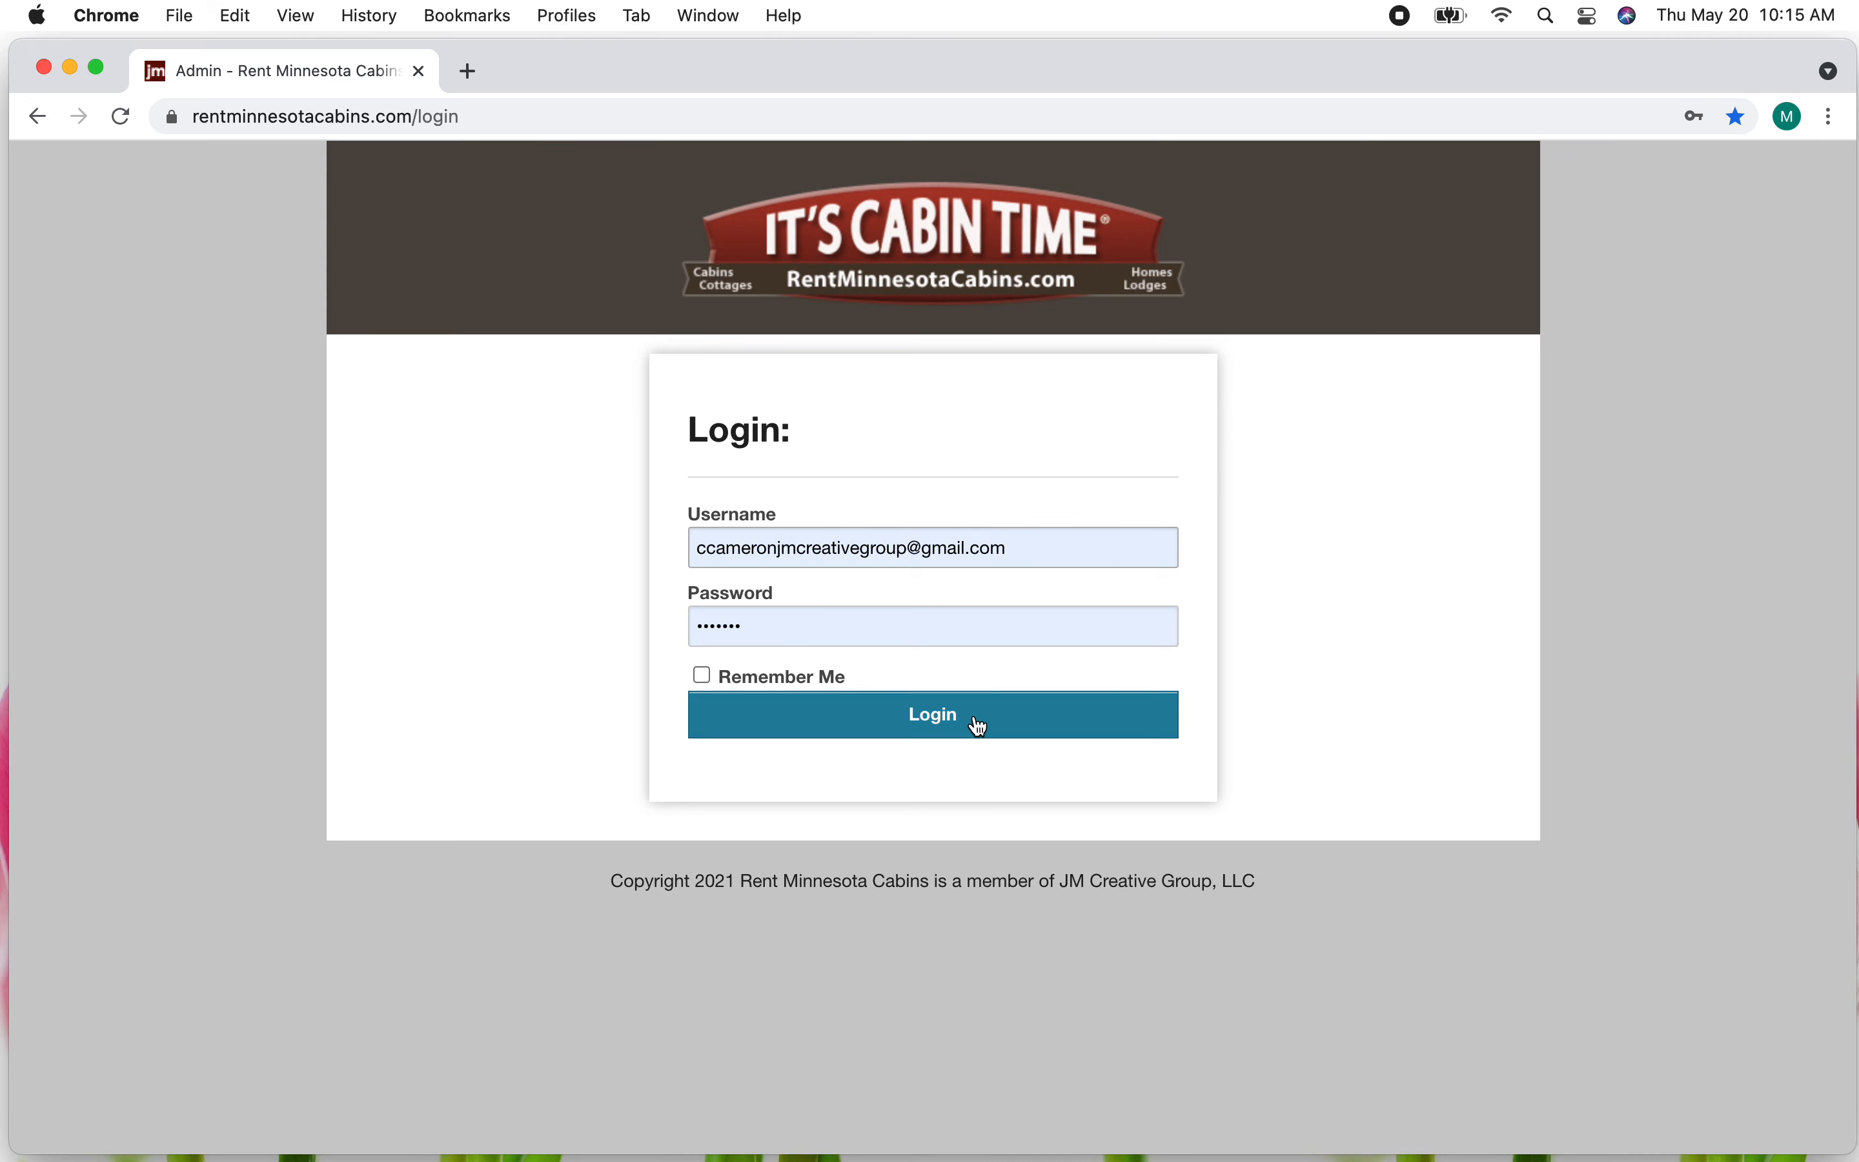
click(932, 714)
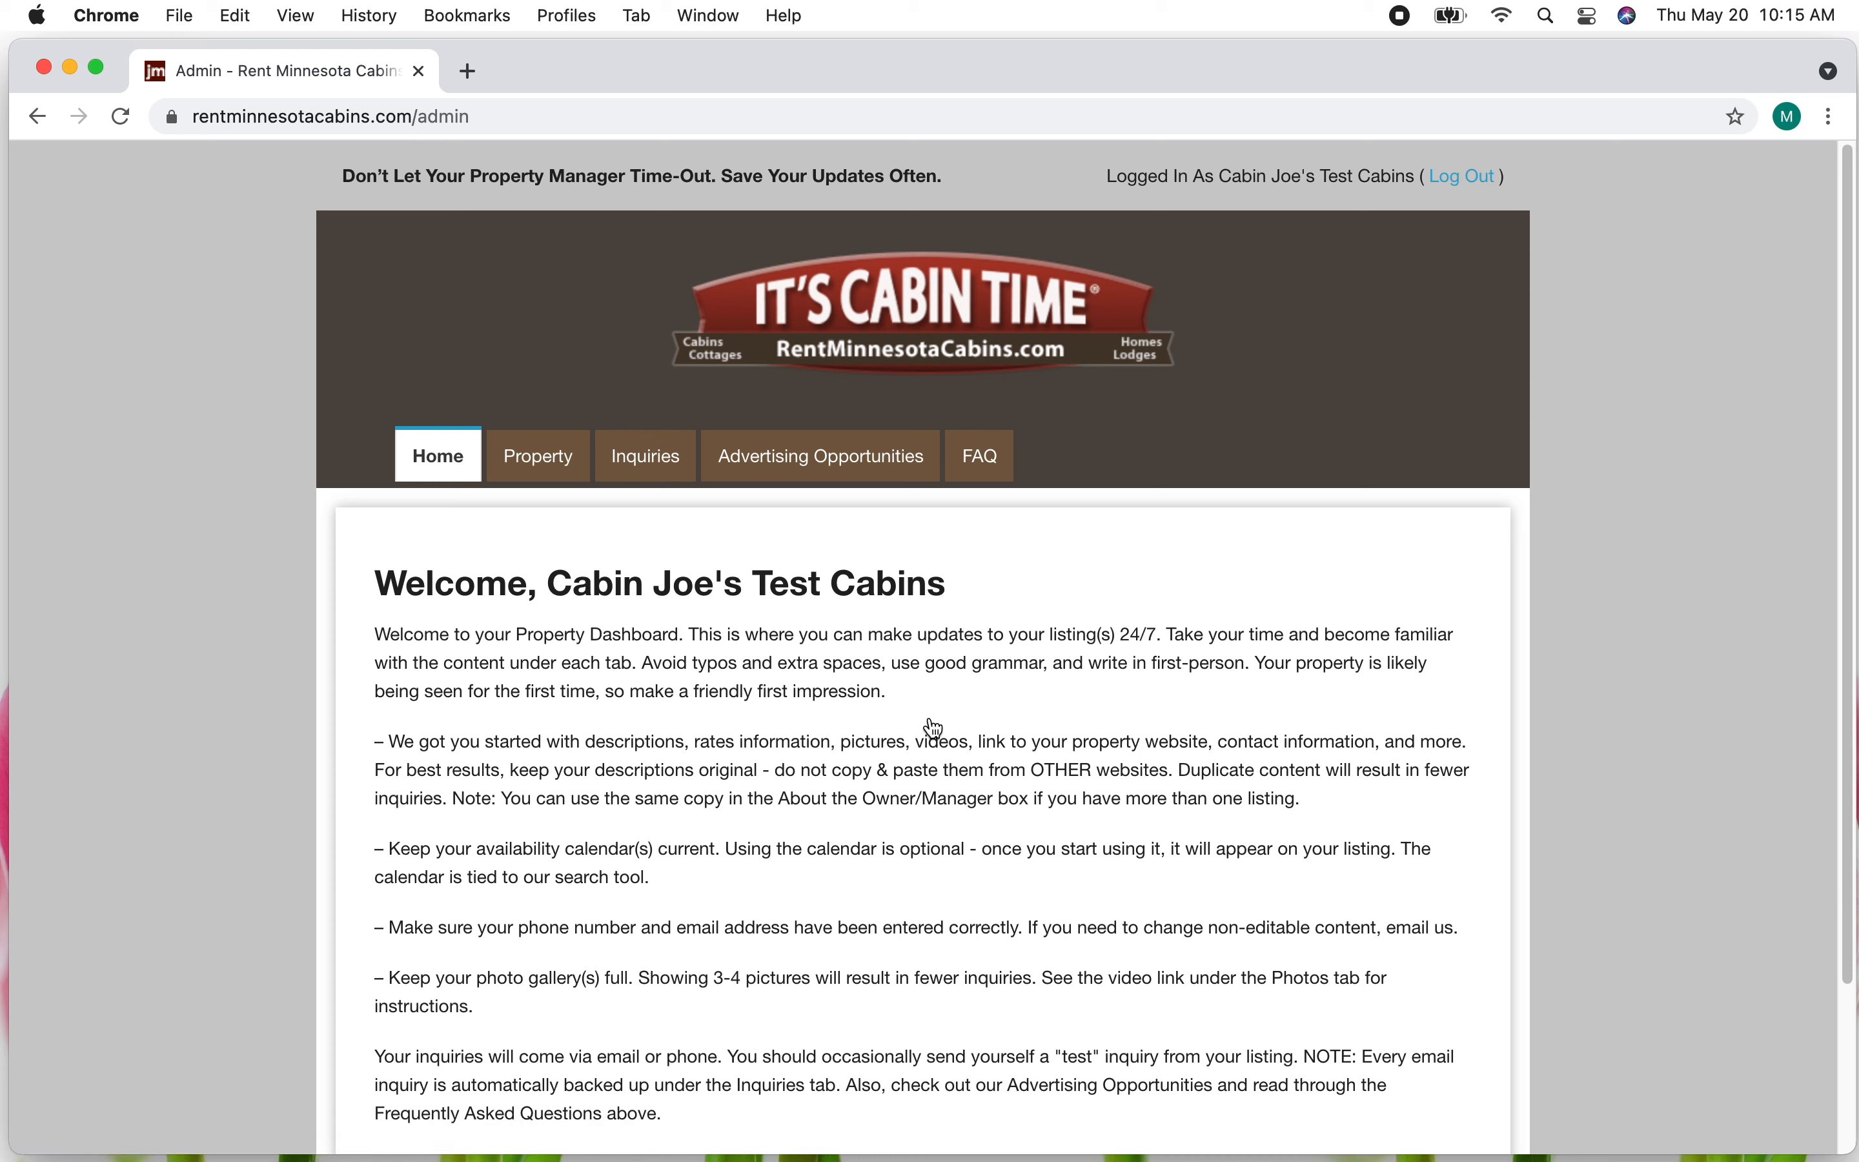
mouse_move(928, 727)
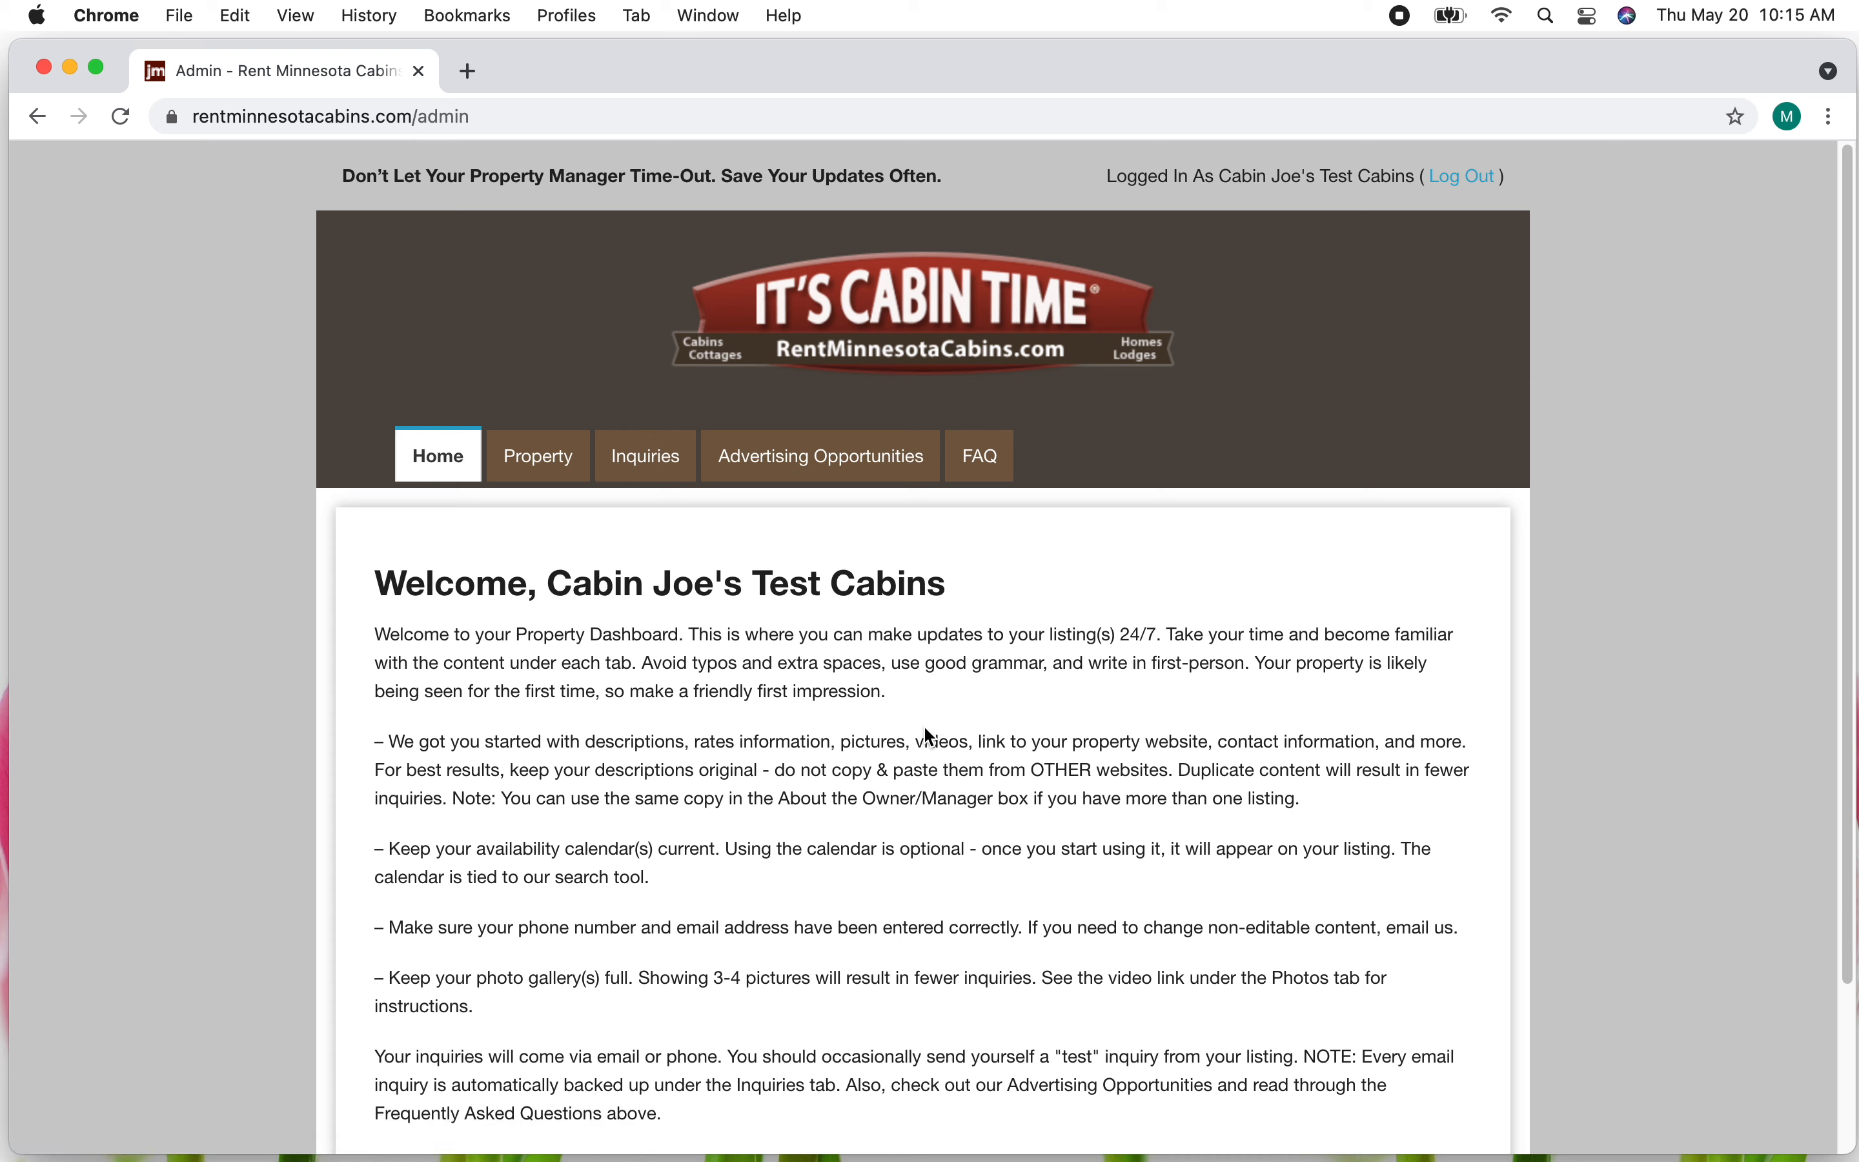
mouse_move(1067, 610)
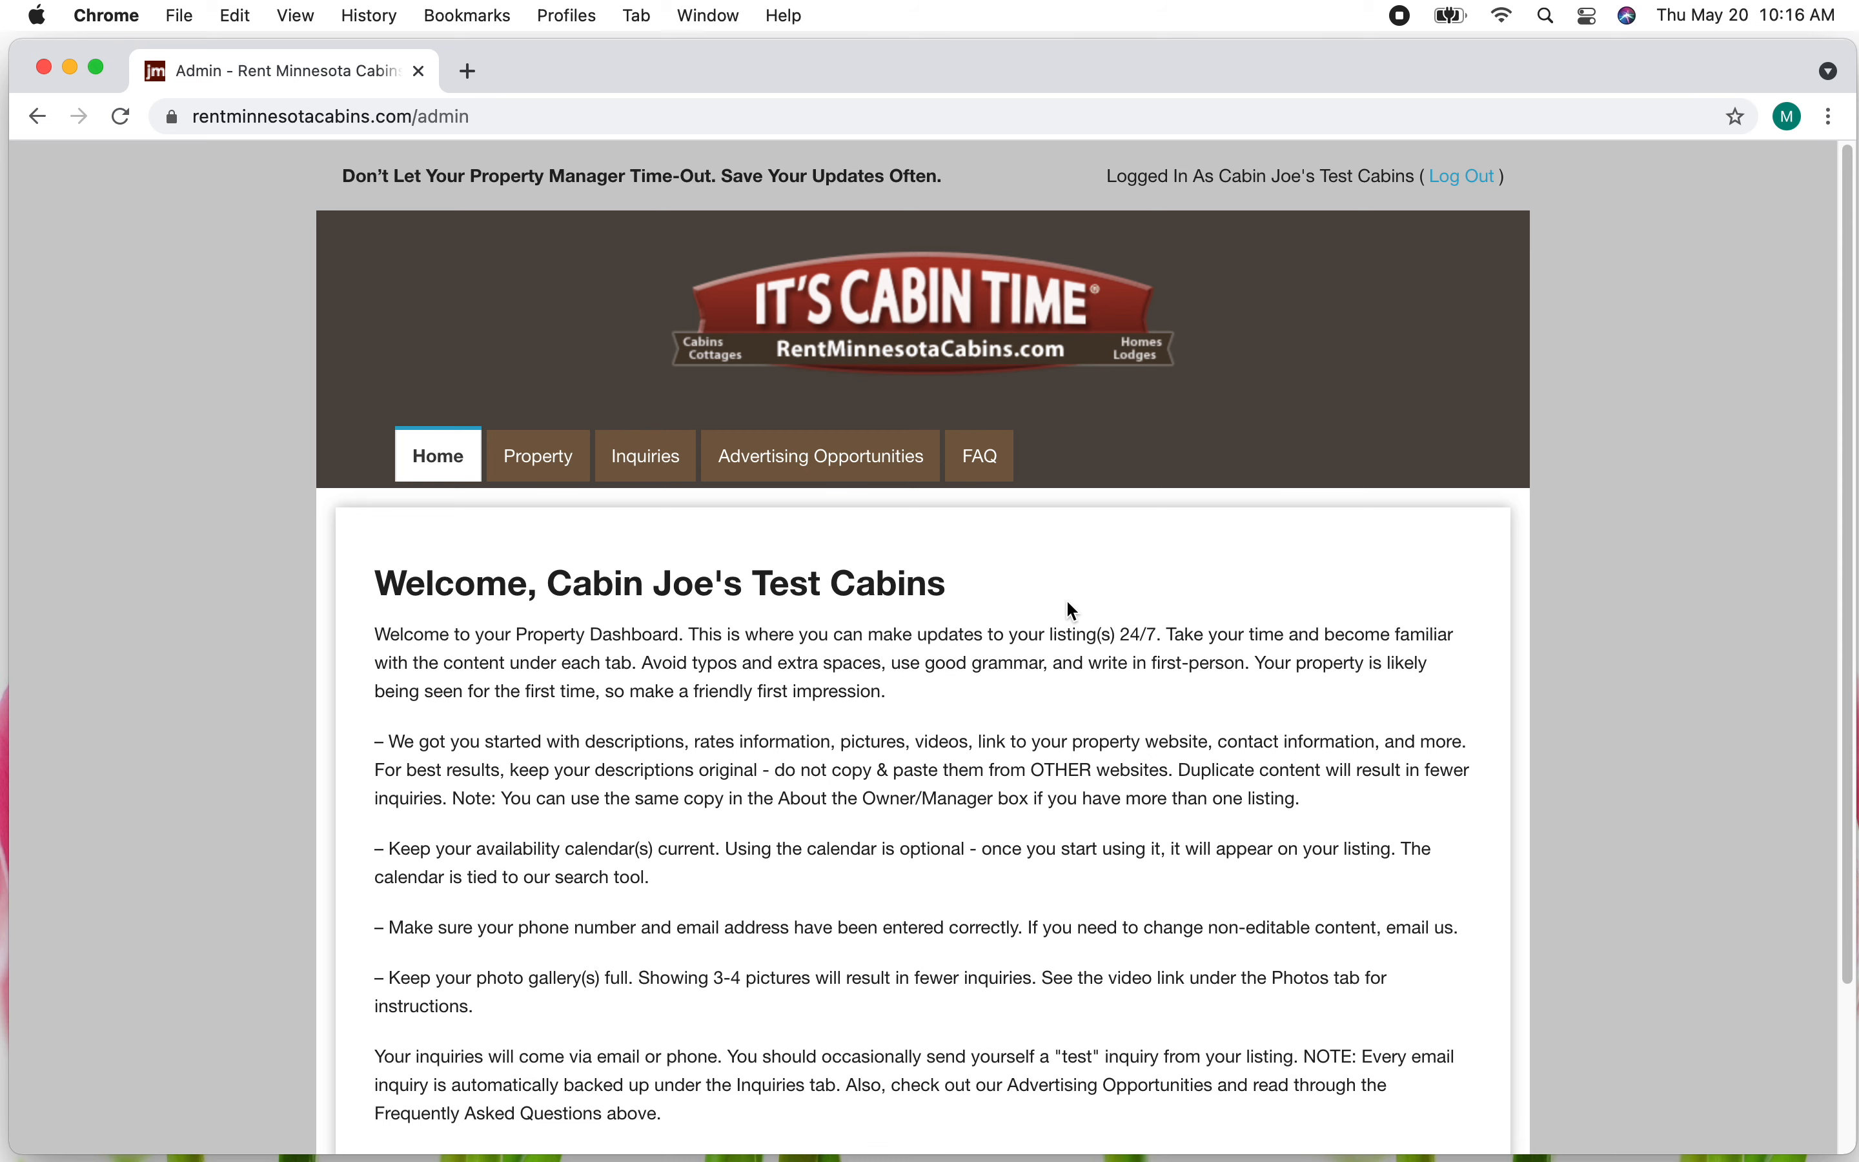
mouse_move(537, 458)
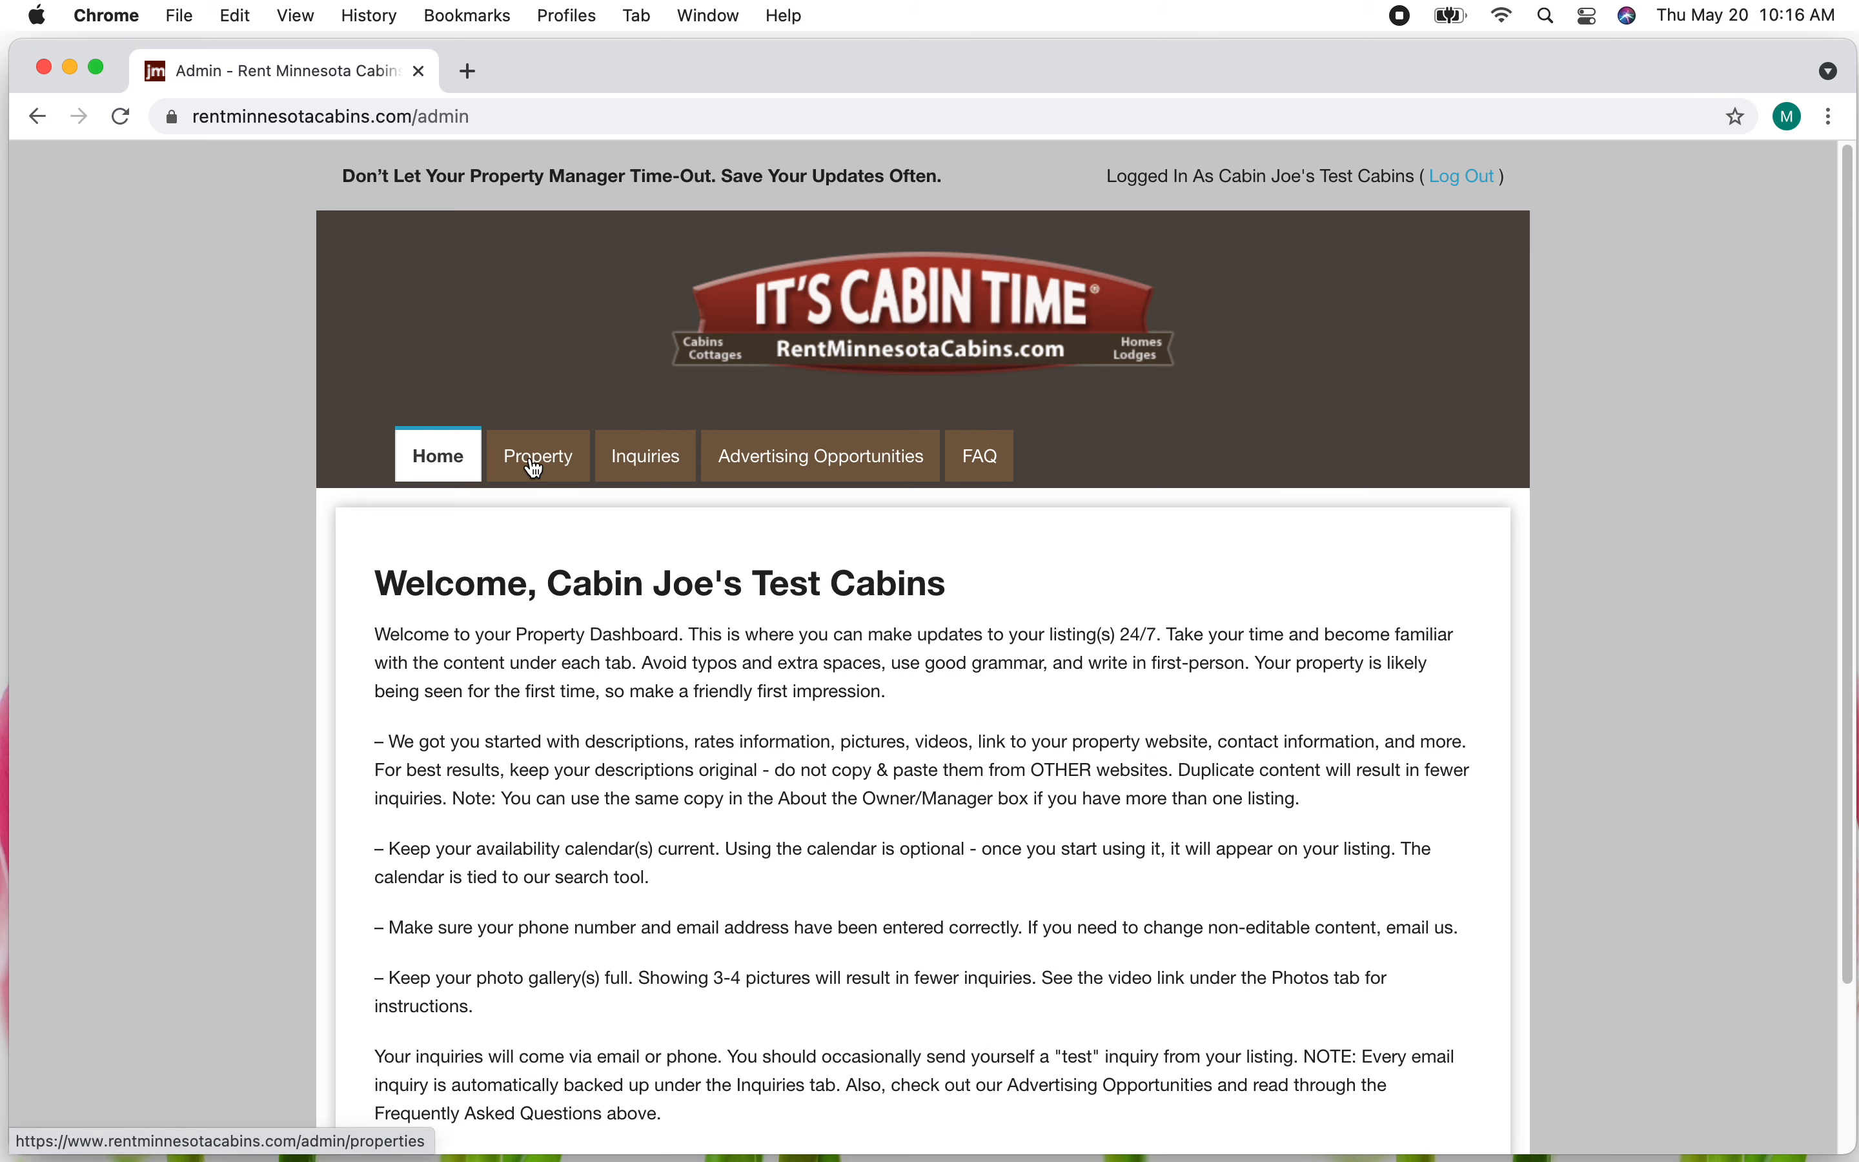
- From the managed-properties list, start editing The Owens House listing
click(537, 456)
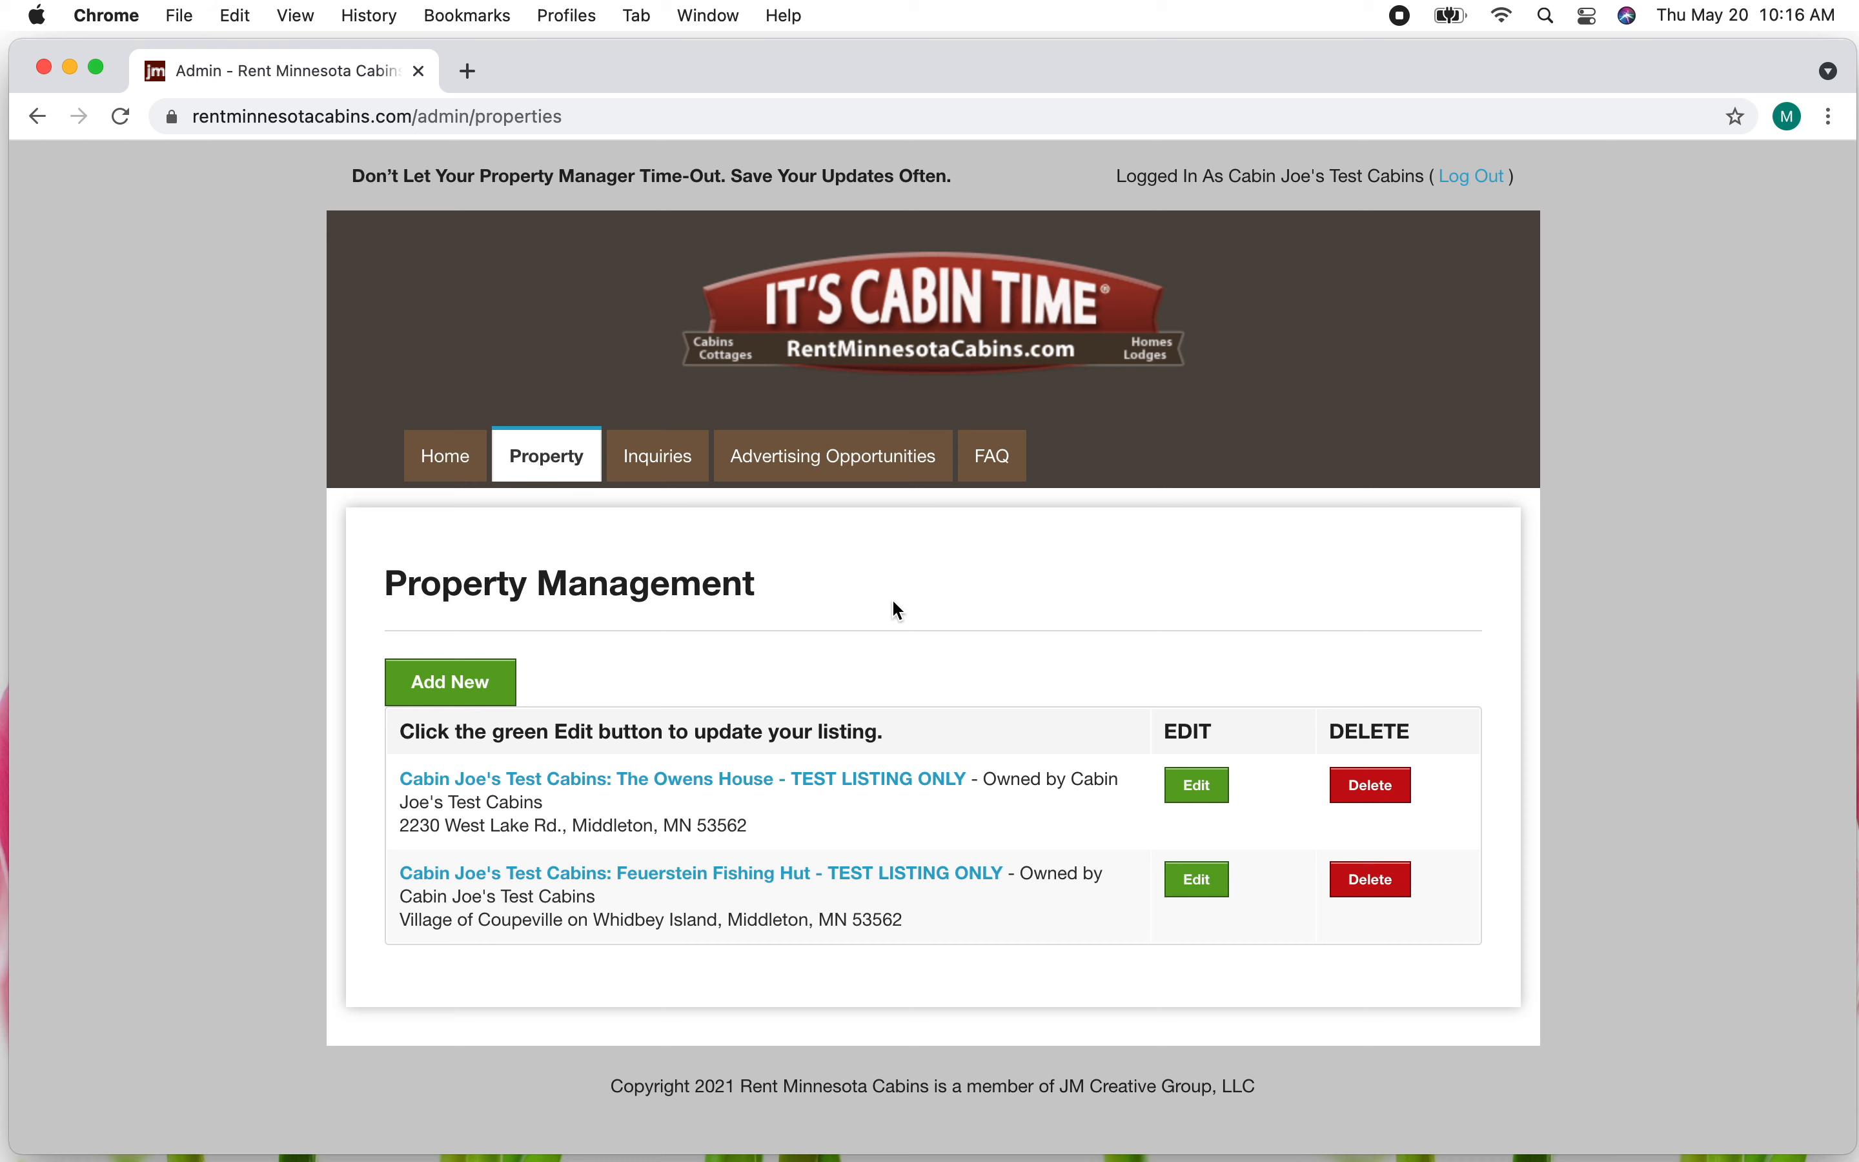
mouse_move(1008, 768)
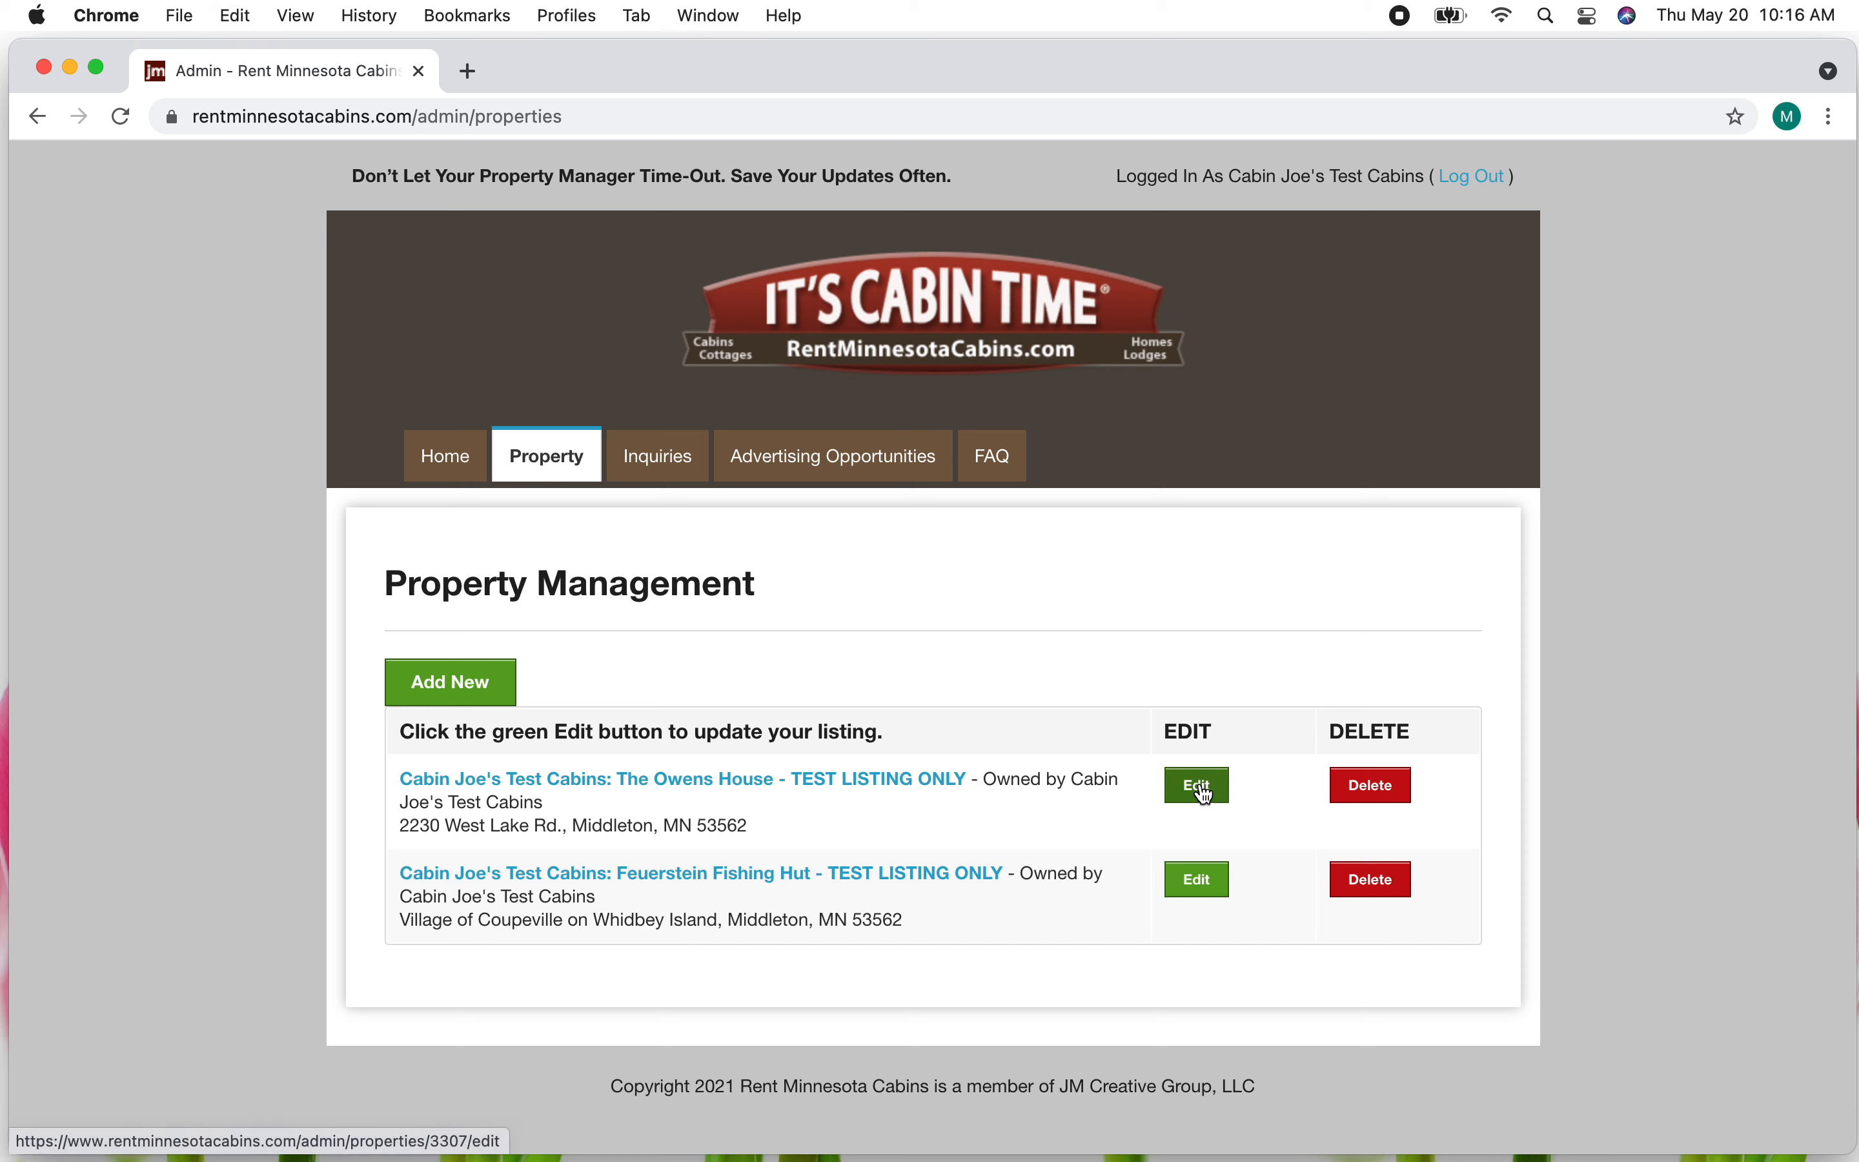
click(1195, 785)
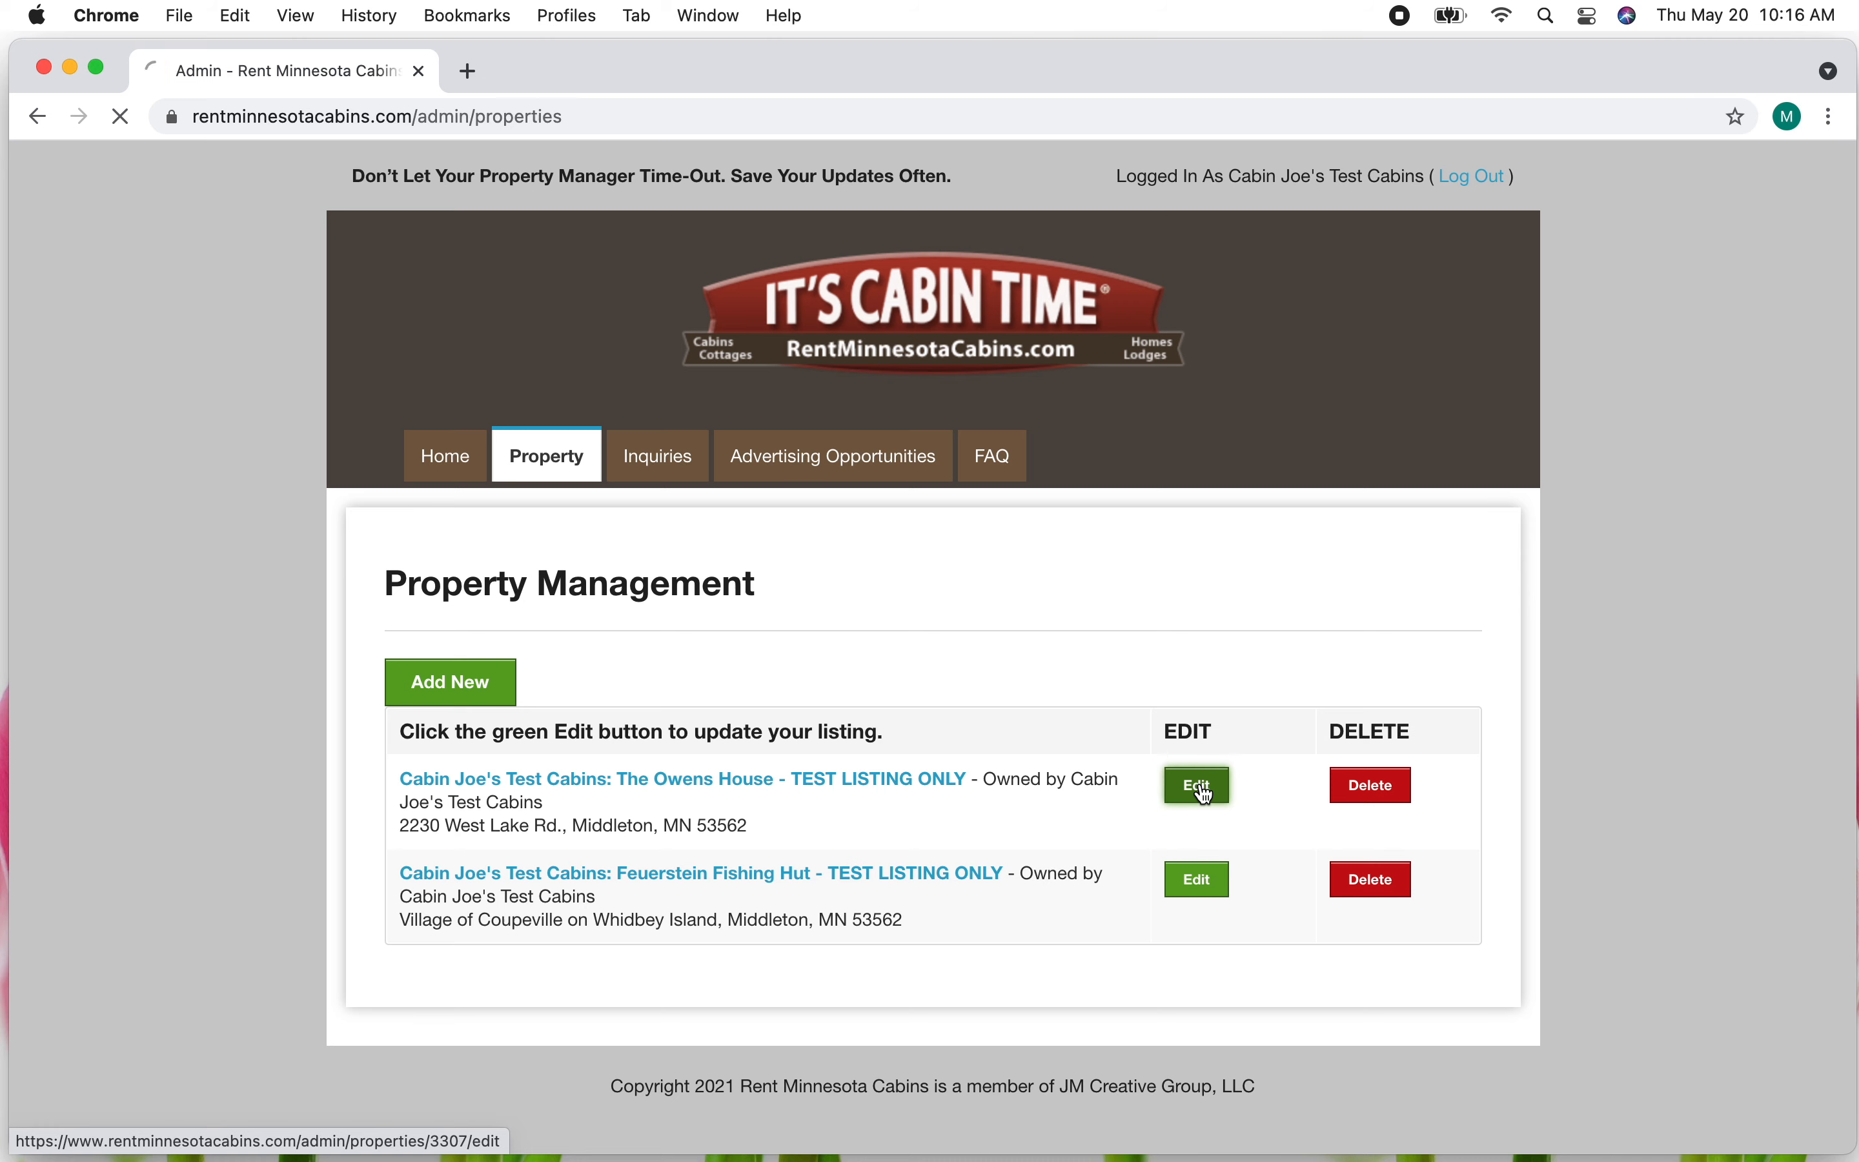
click(1195, 785)
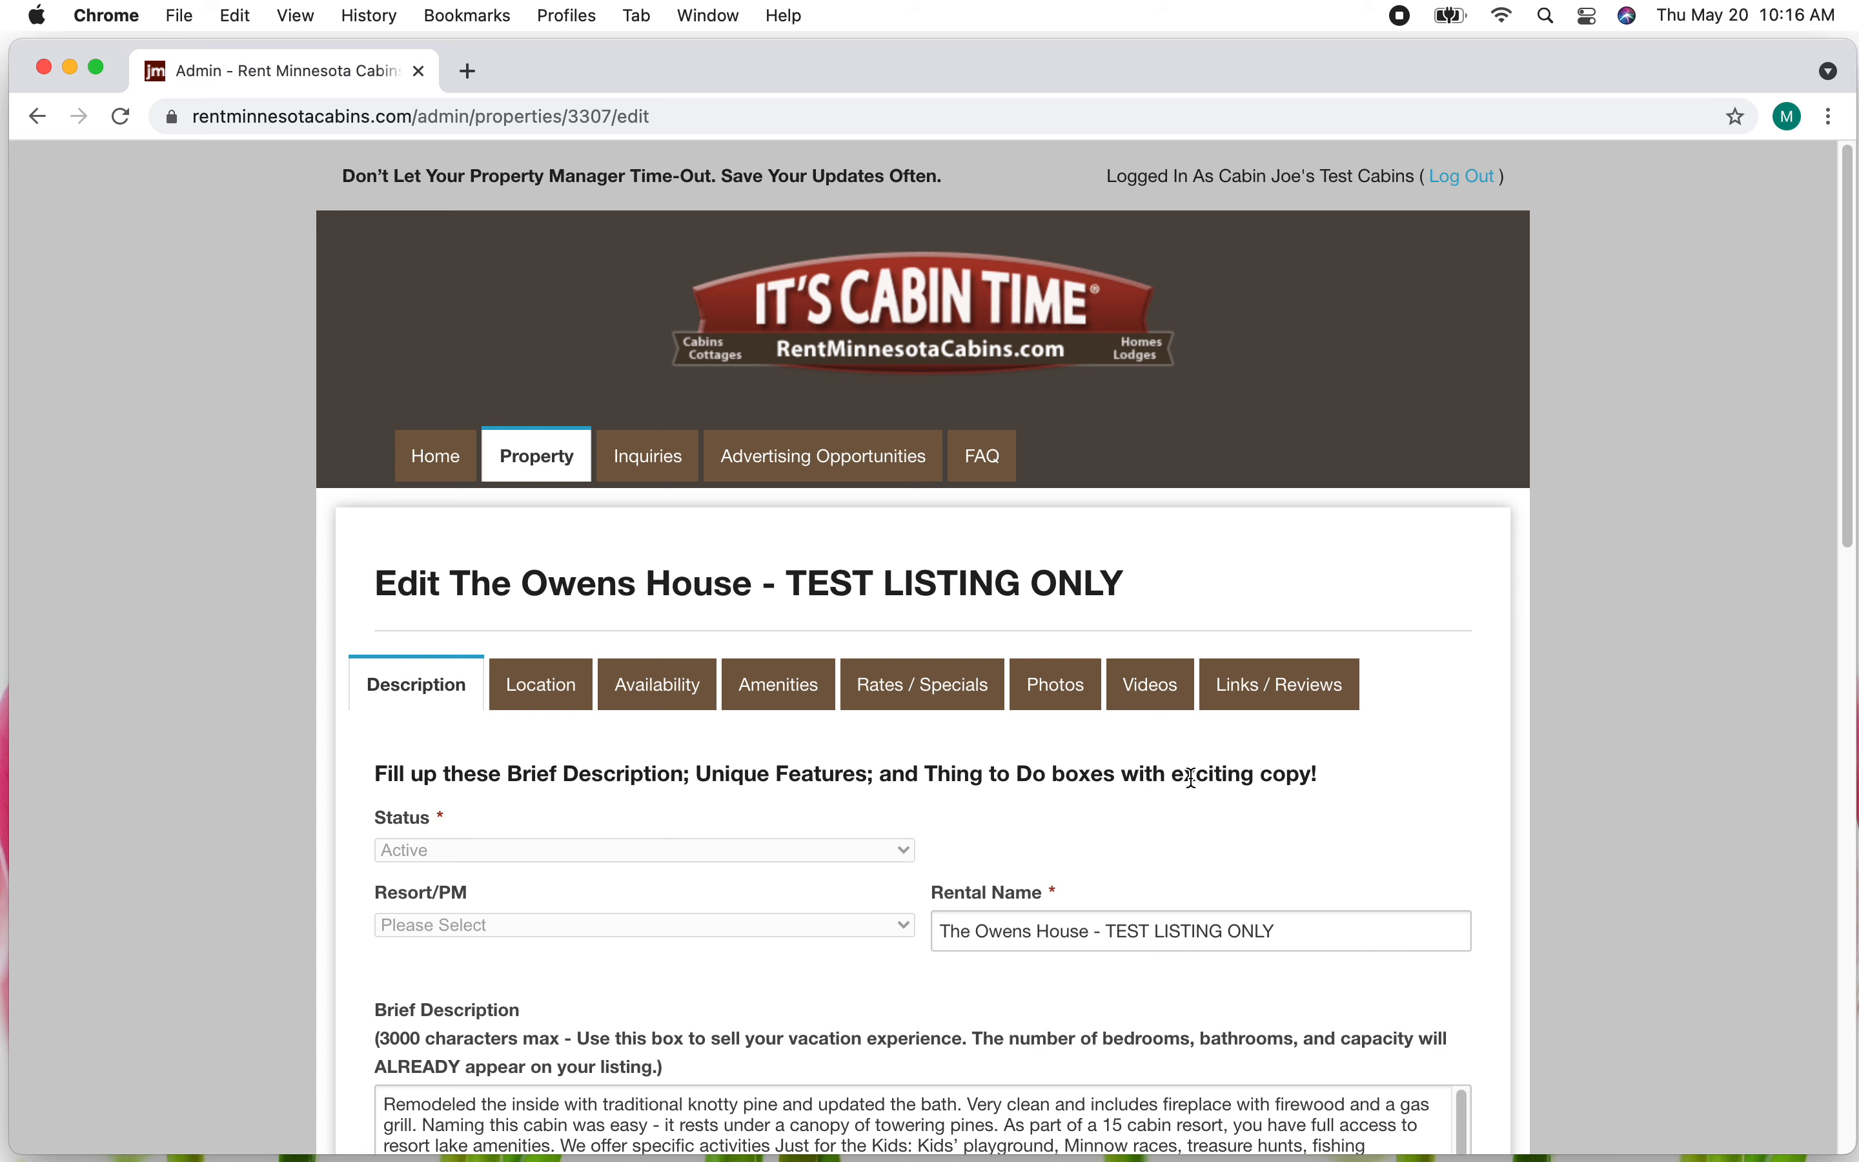
- Show The Owens House listing's Location details with address and region choices
scroll(down, 3)
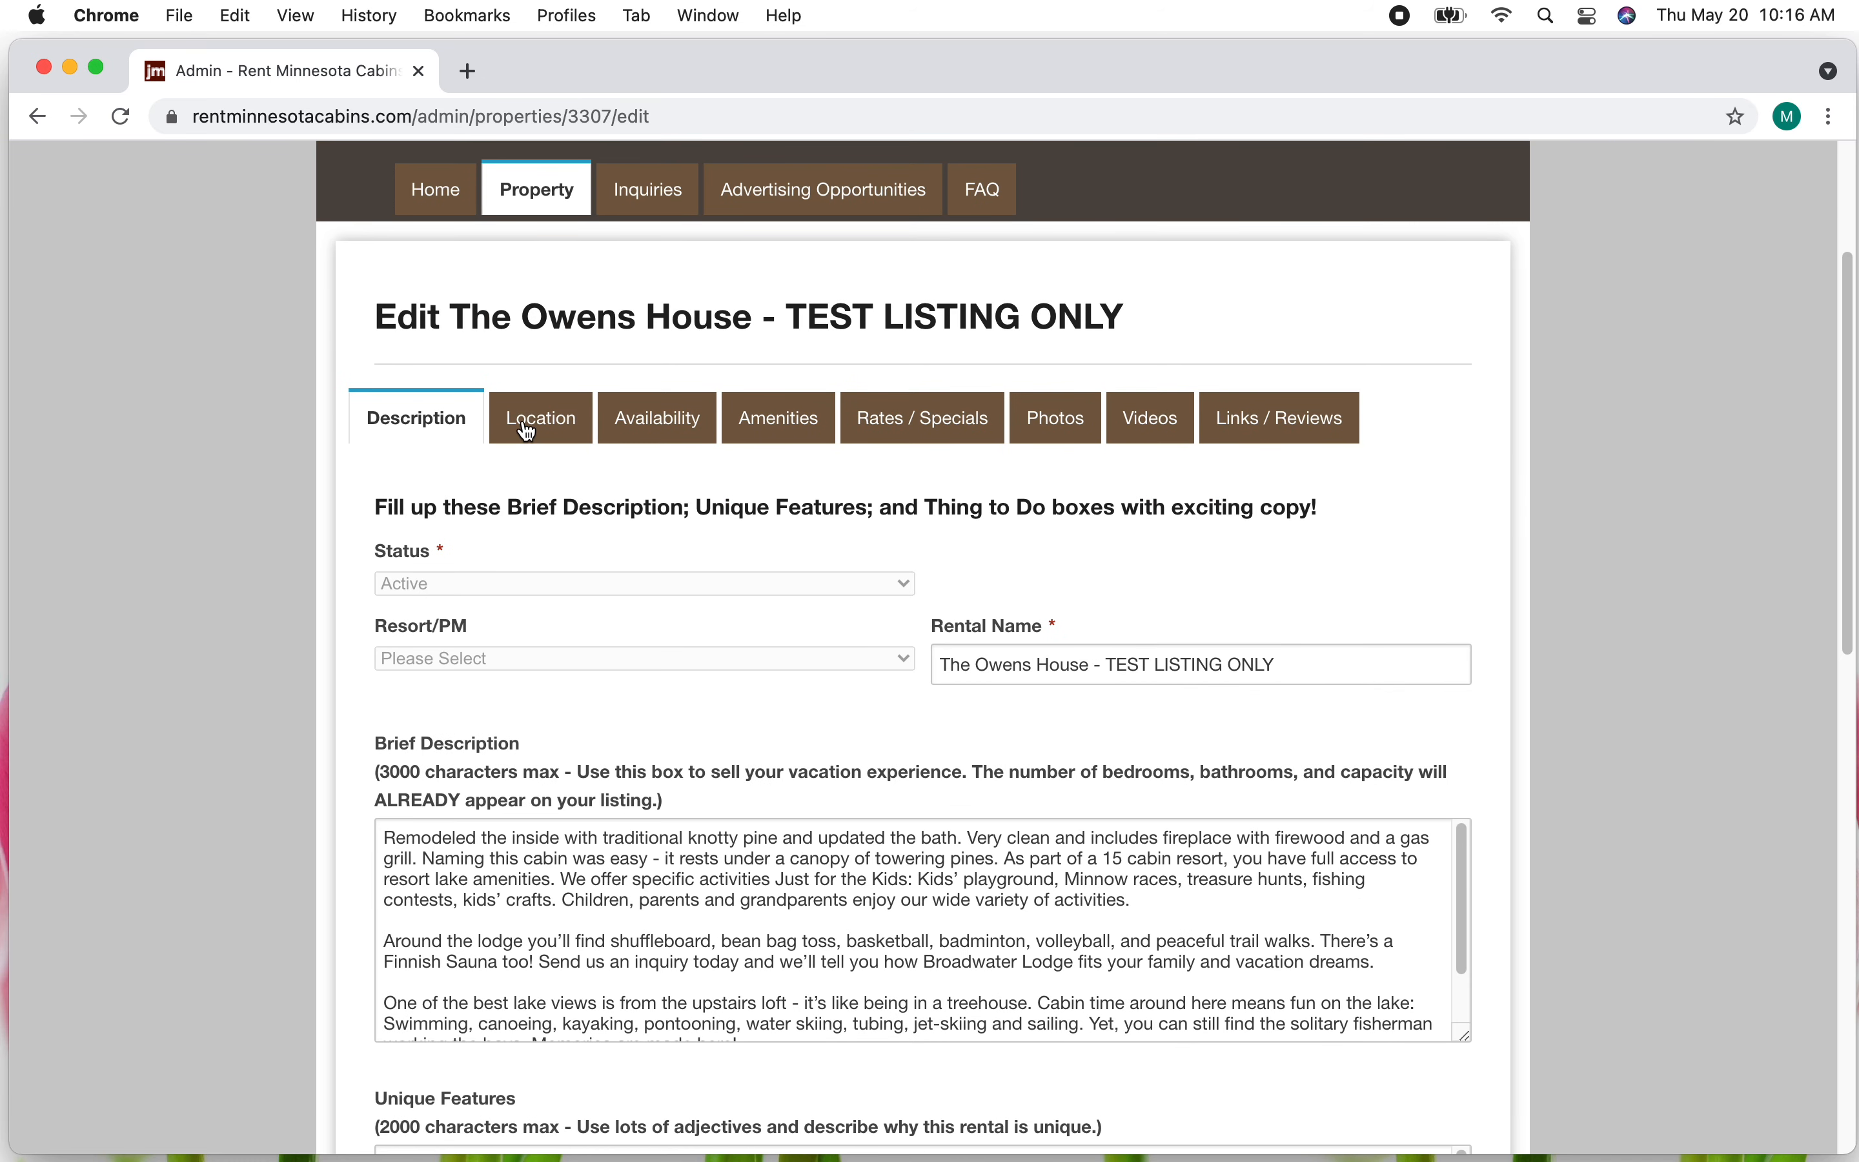
mouse_move(540, 417)
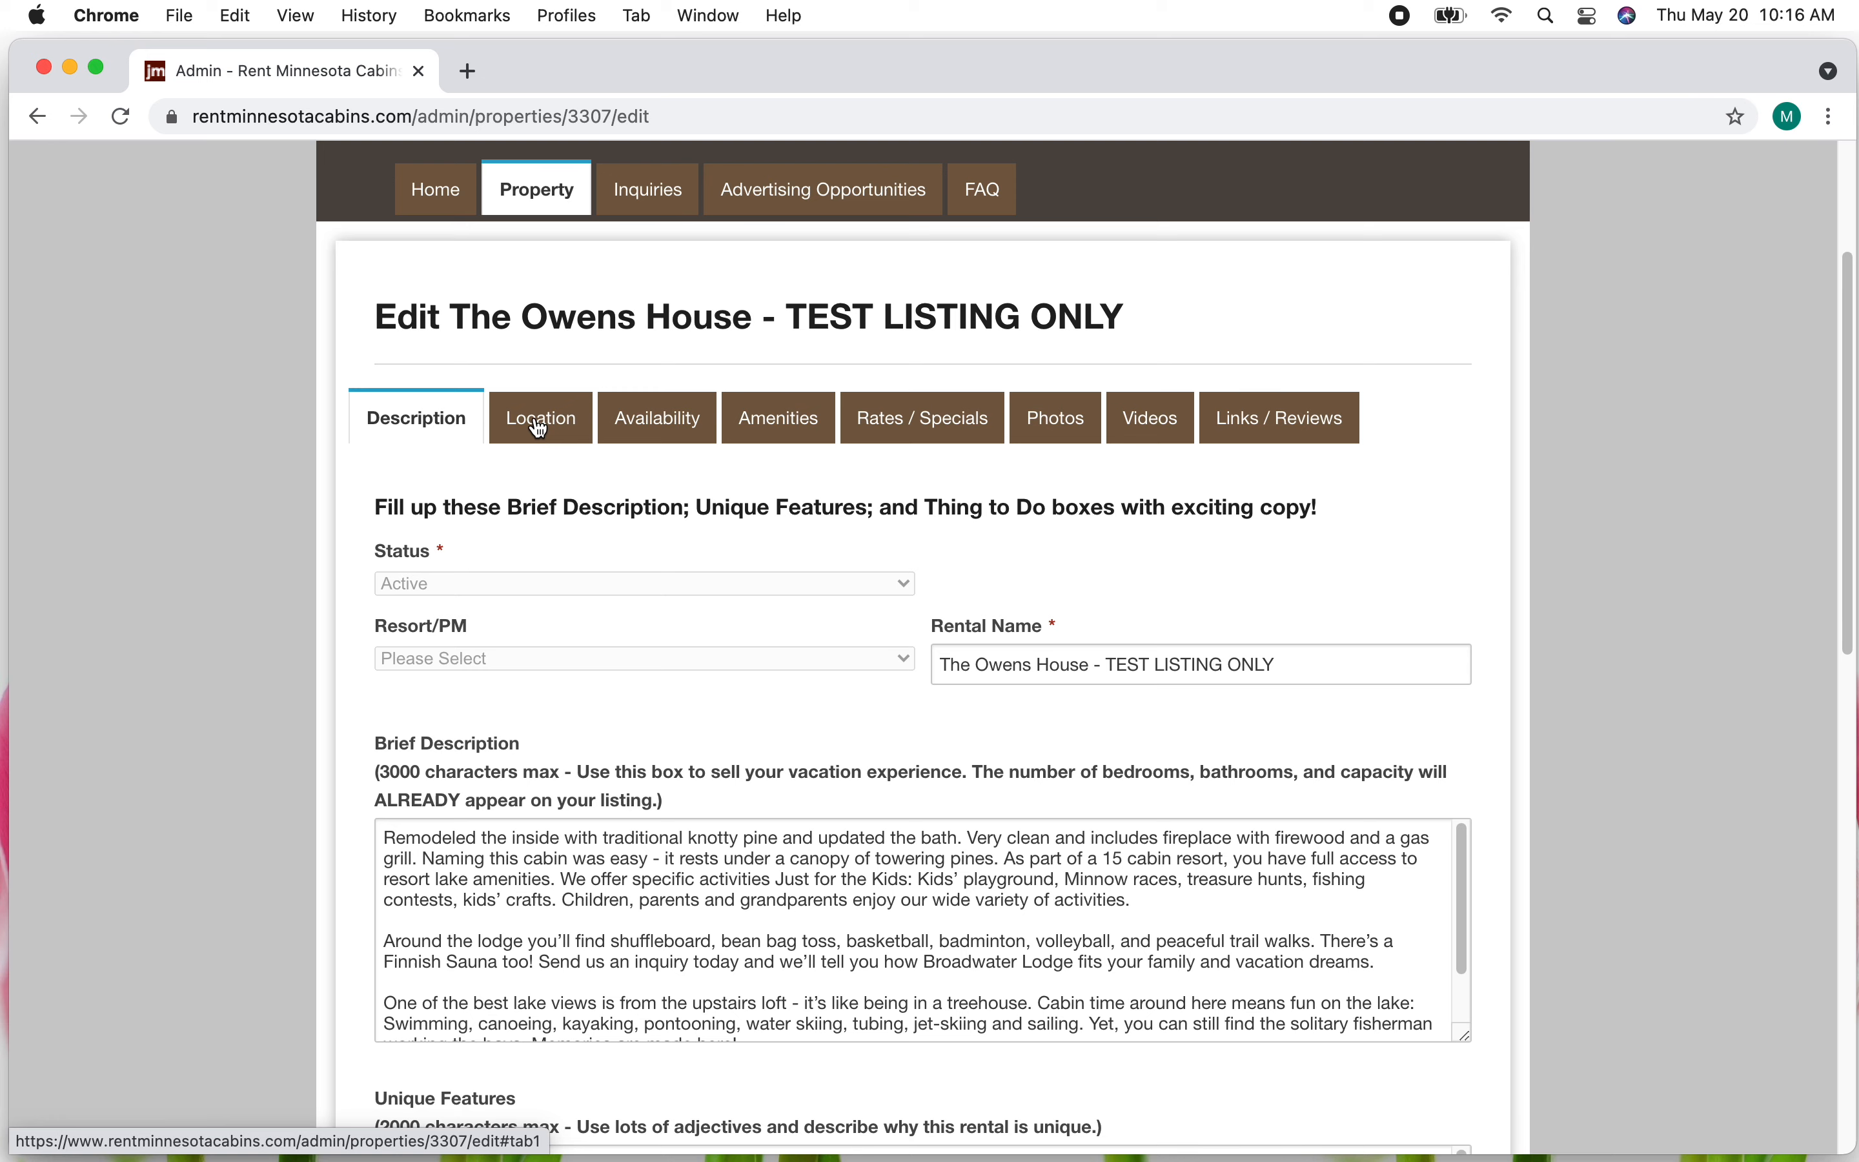
click(540, 417)
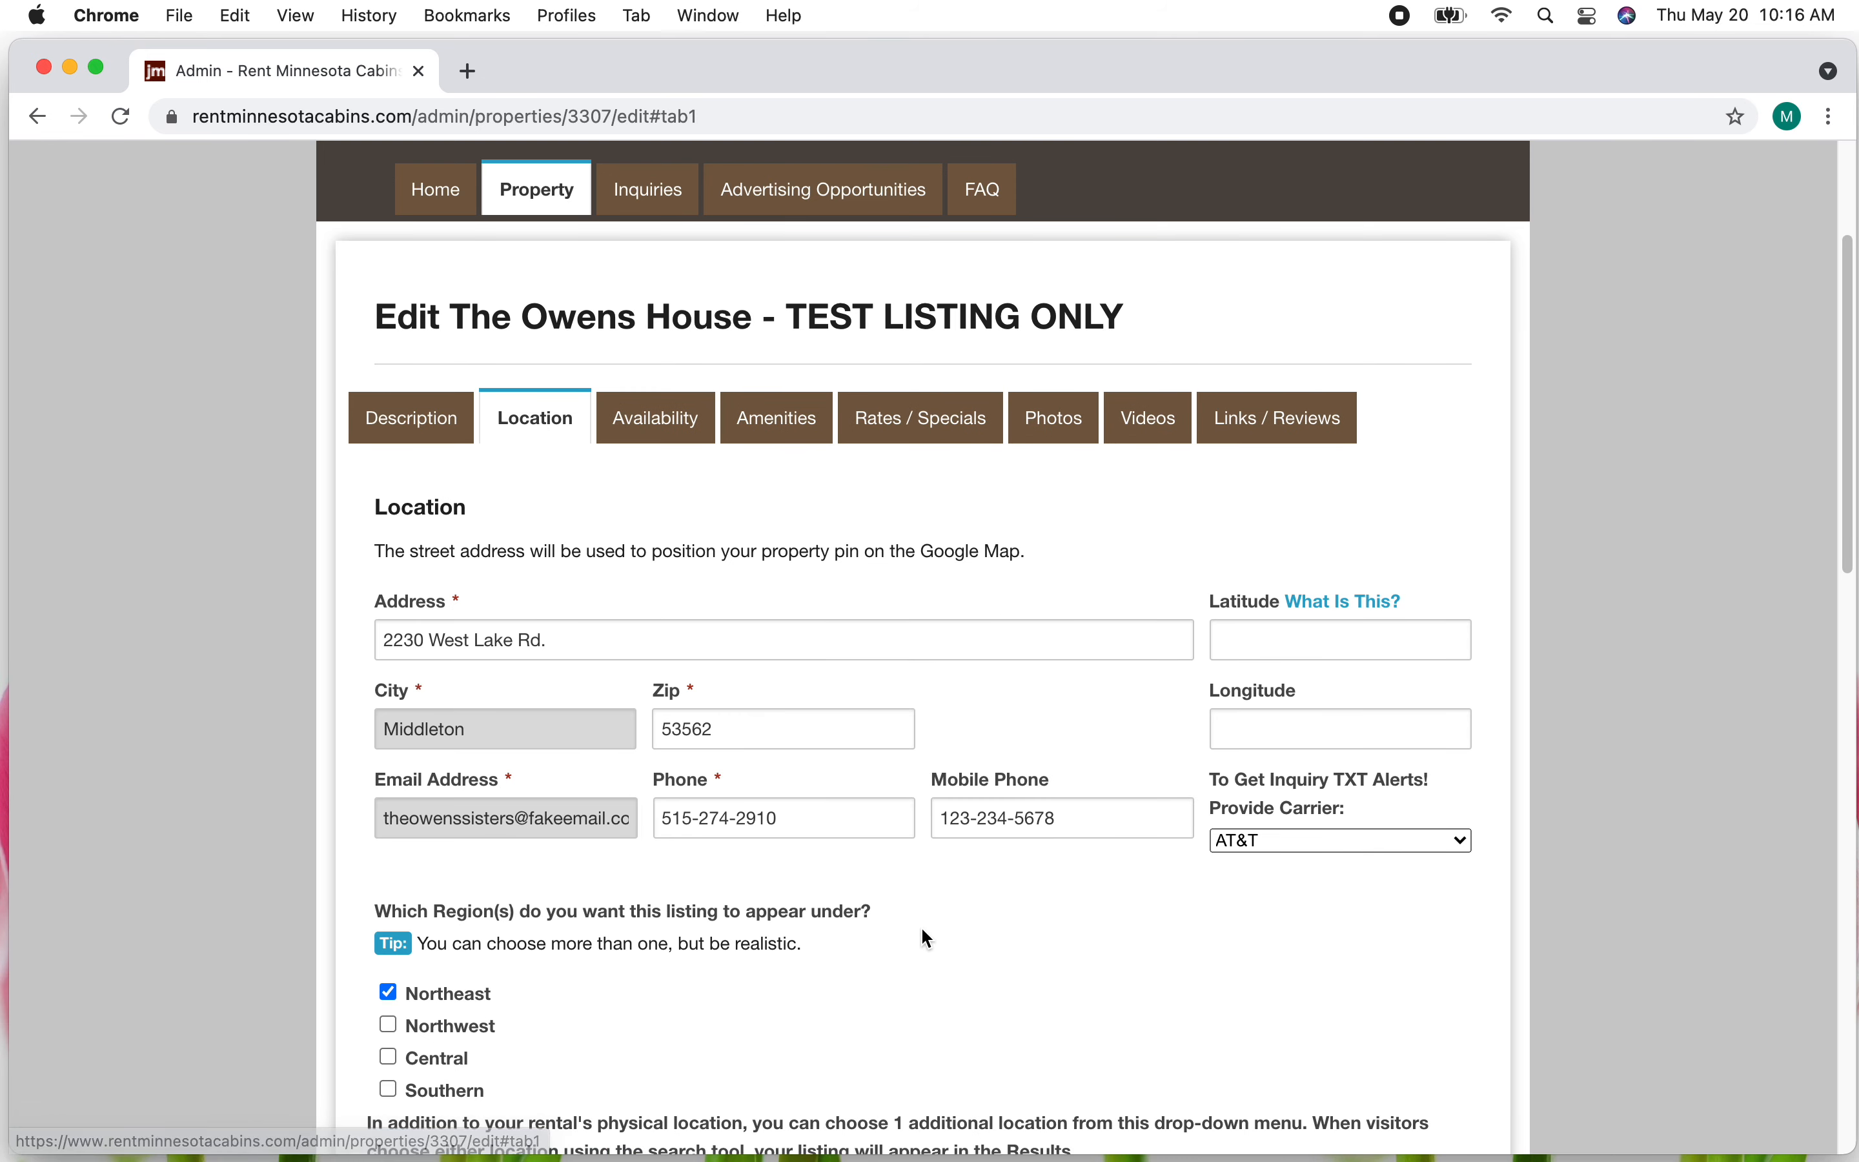
- Set the listing's additional location to Duluth instead of Bemidji and save, showing 'Property Saved'
scroll(down, 3)
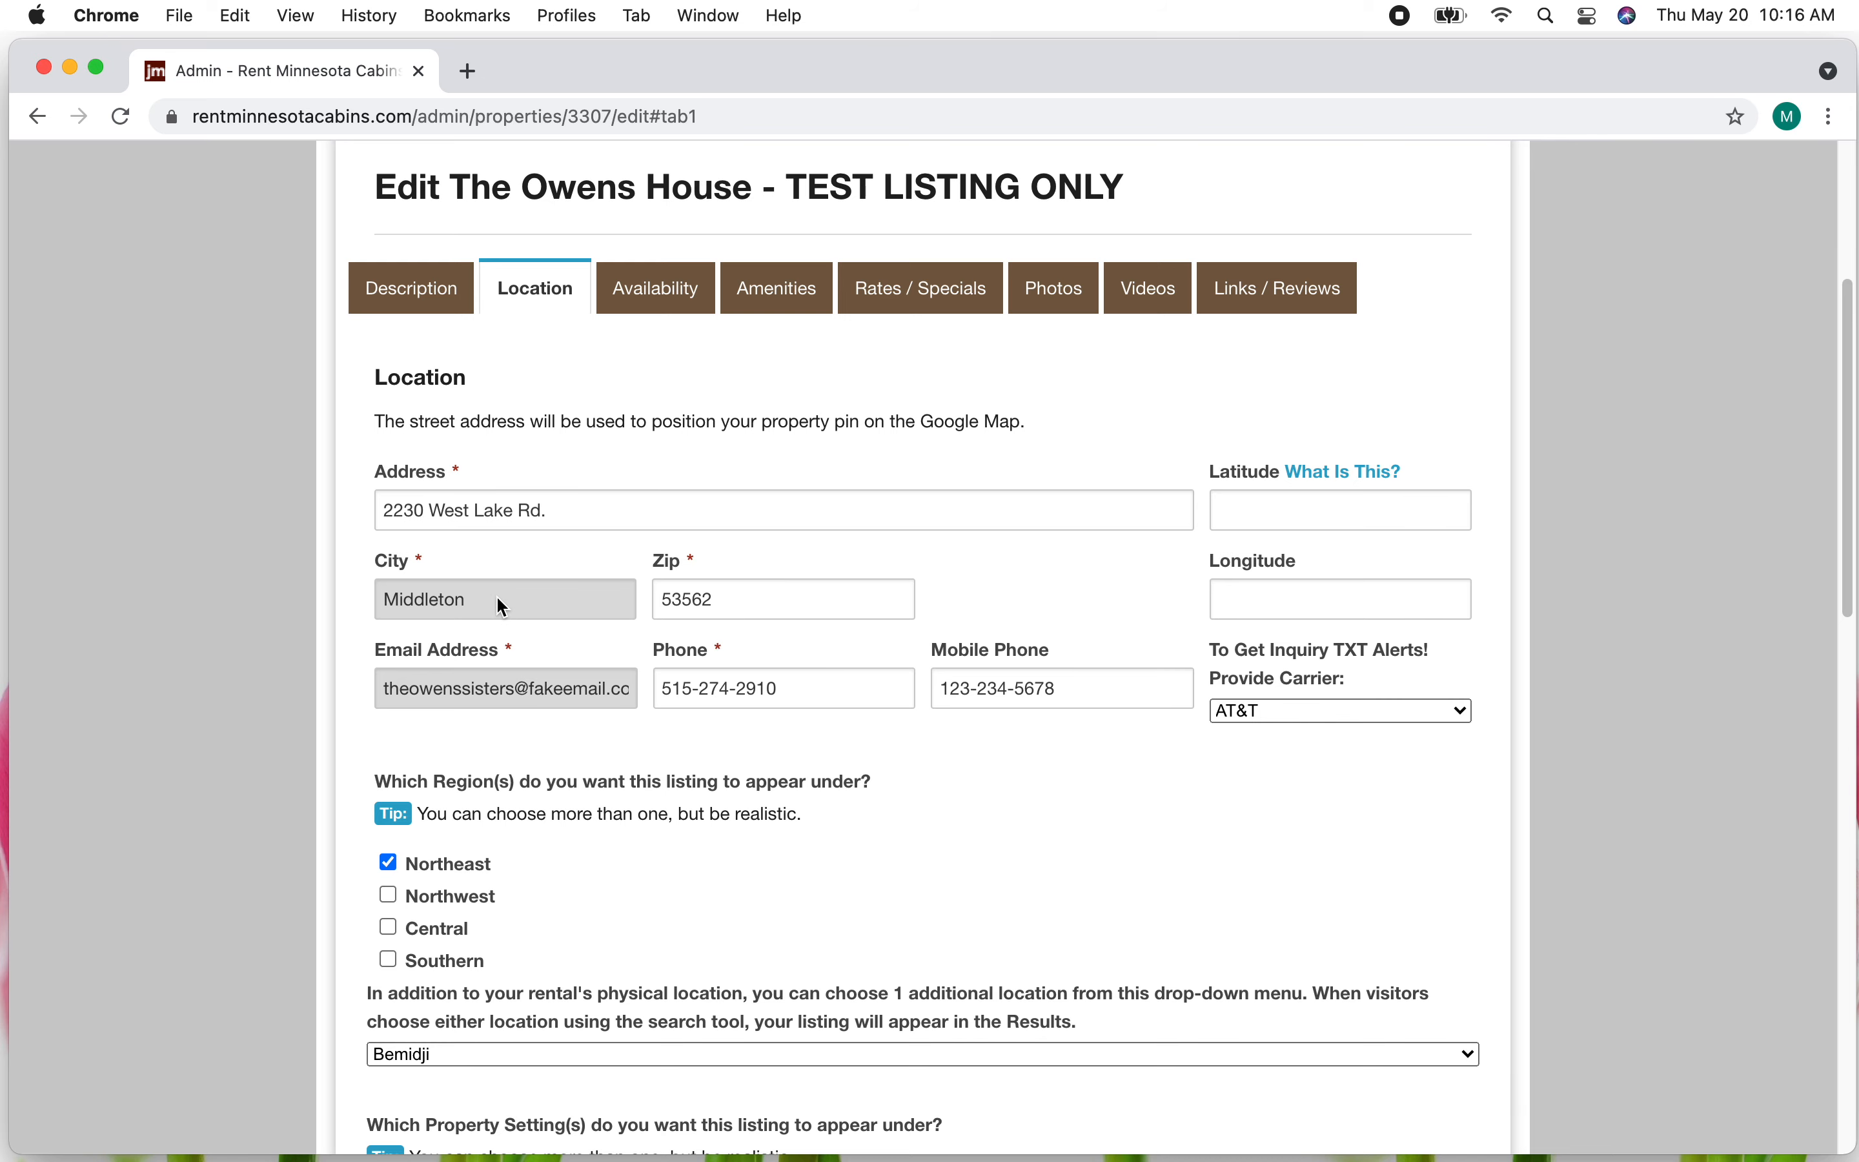
scroll(down, 3)
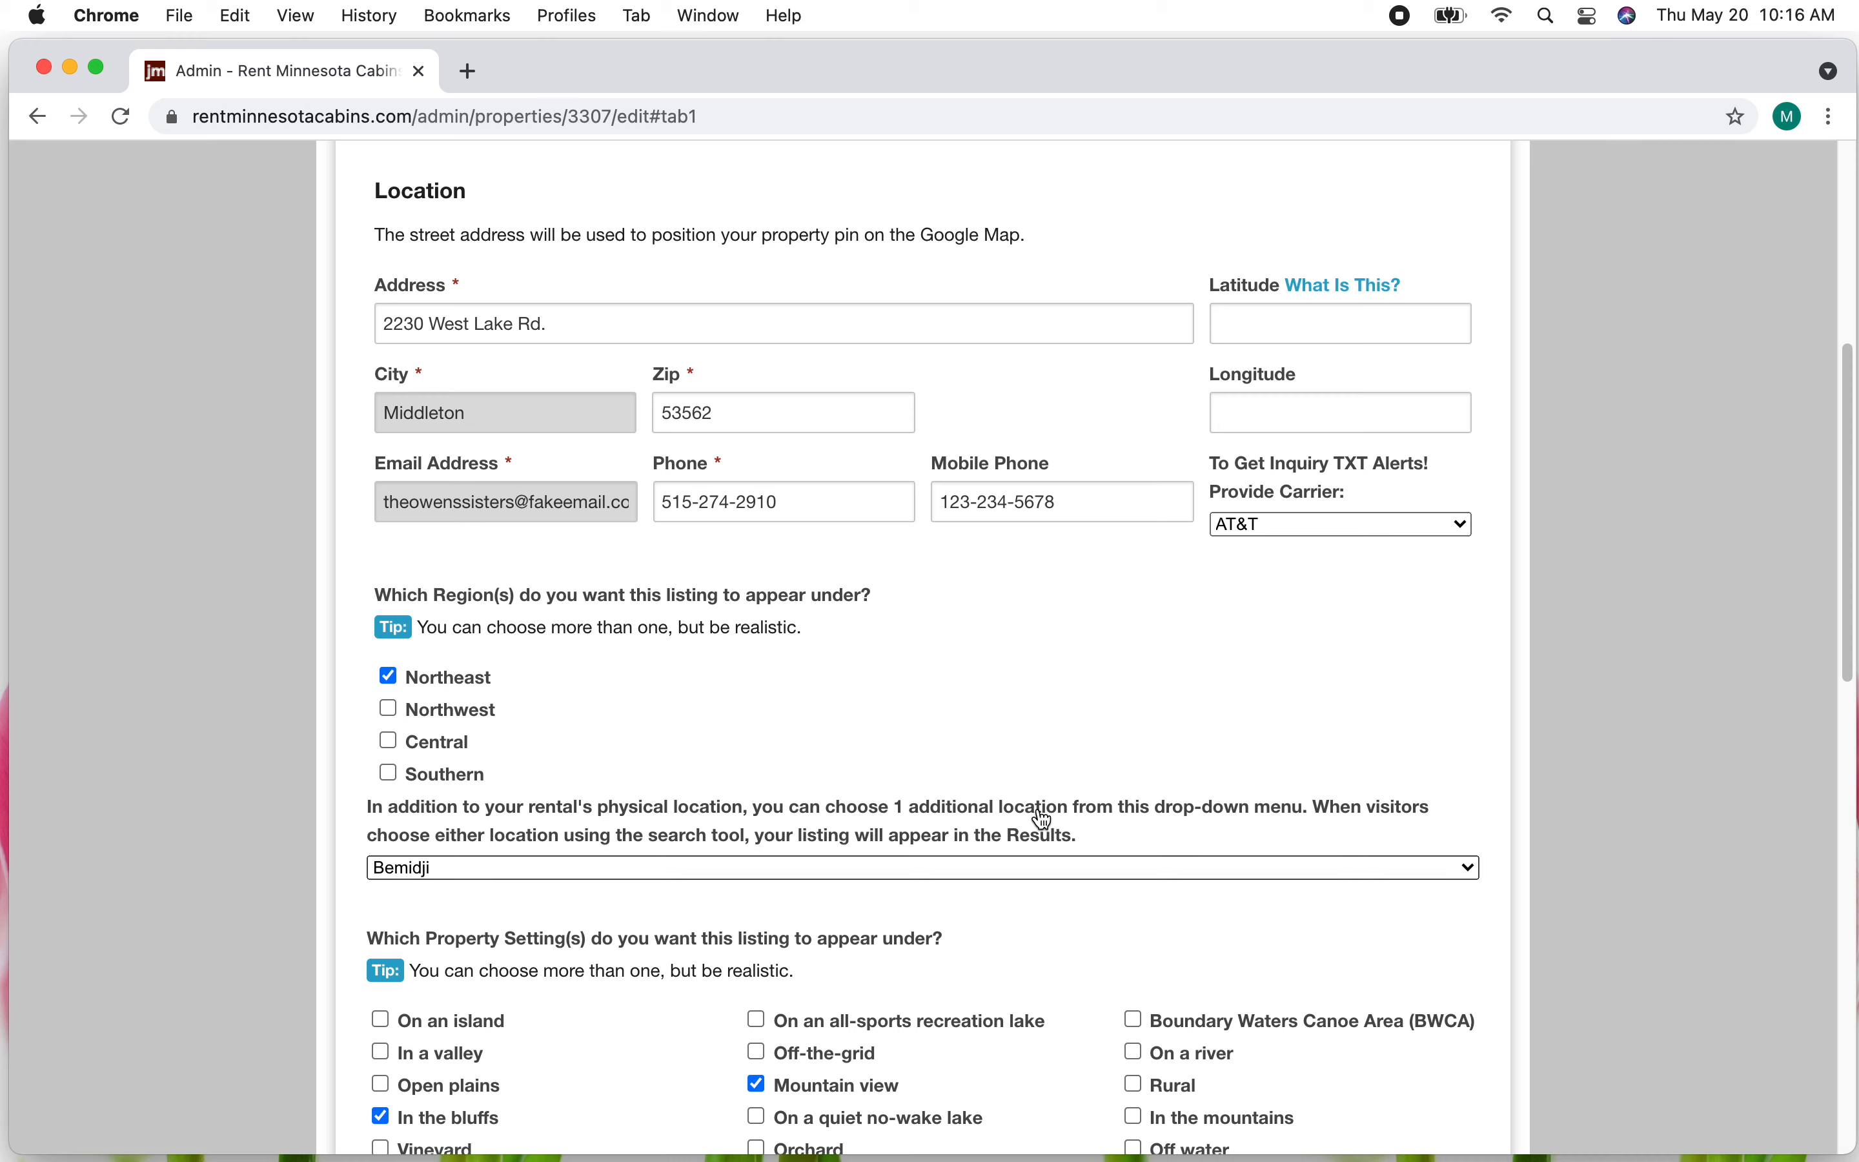
mouse_move(1468, 875)
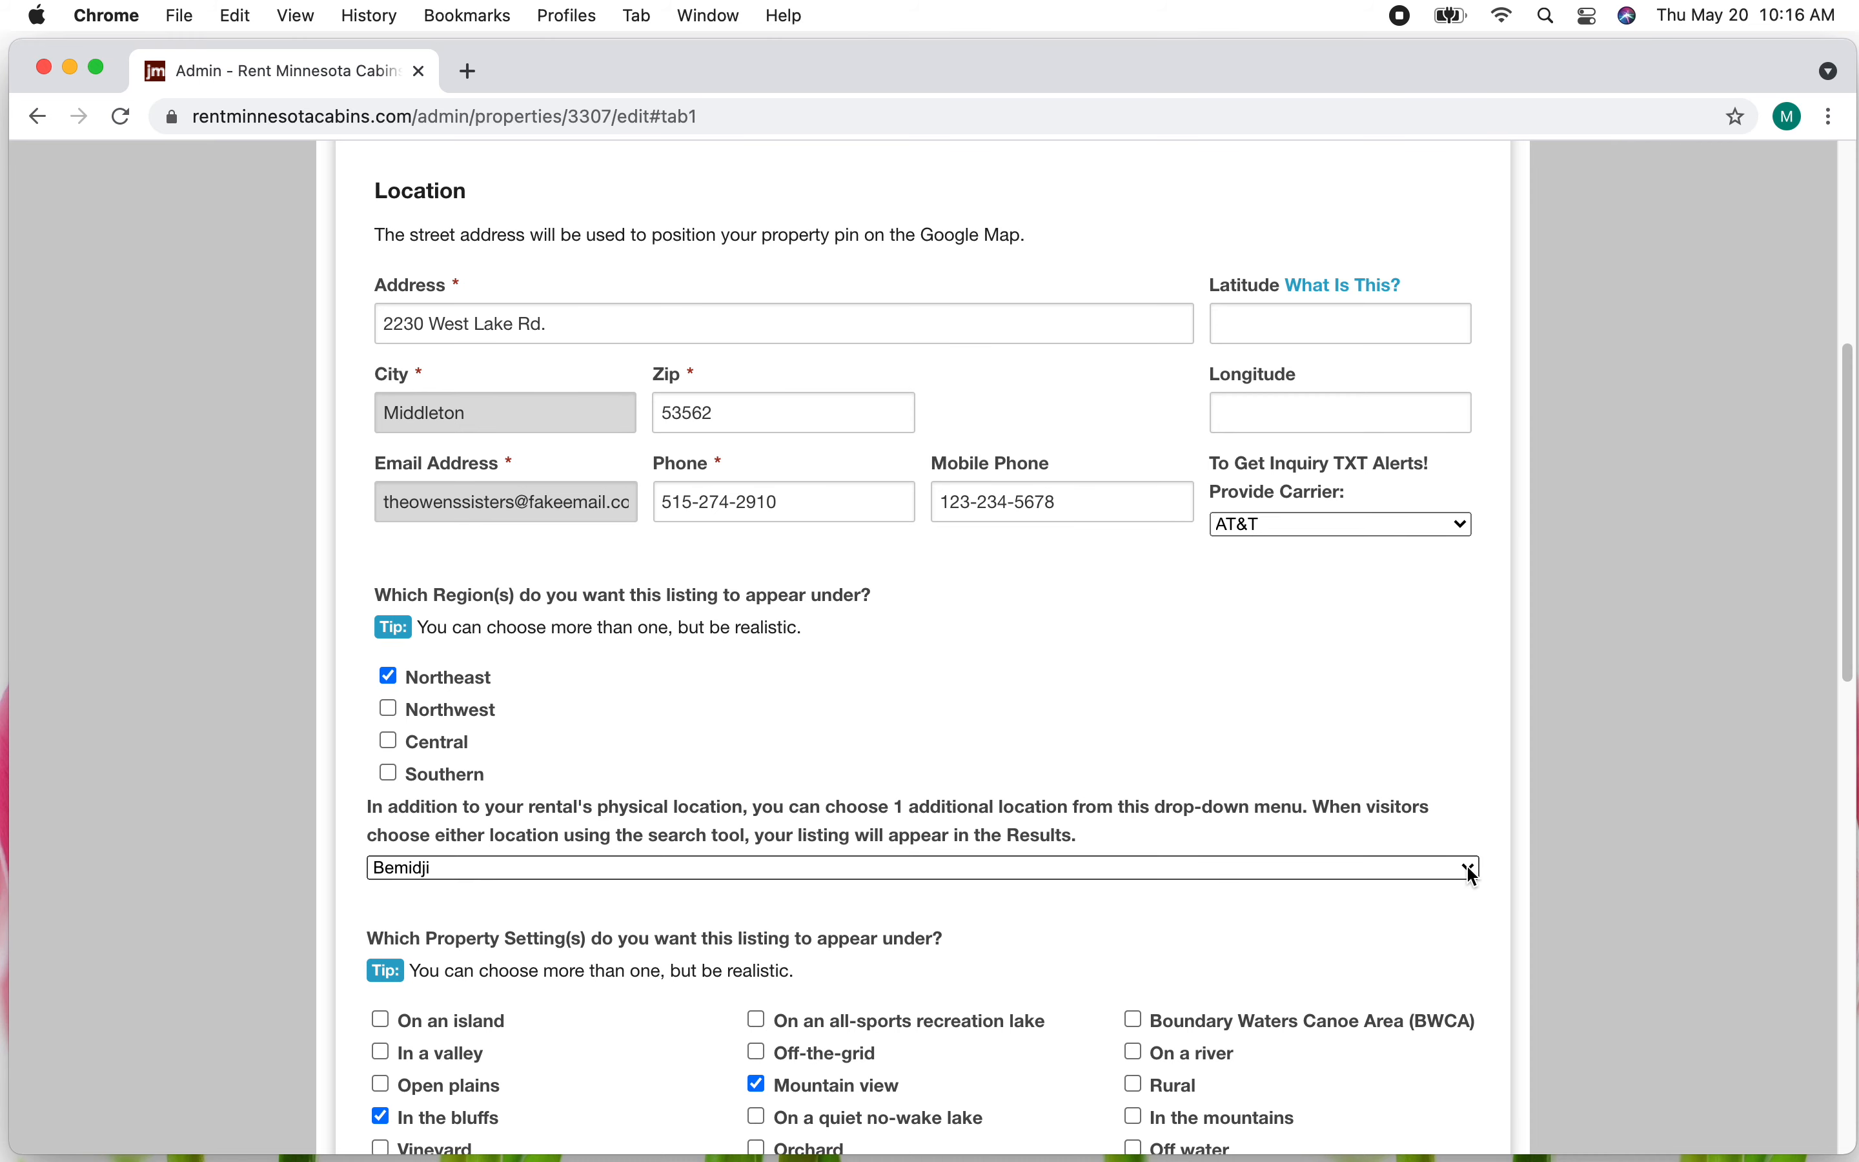
click(918, 866)
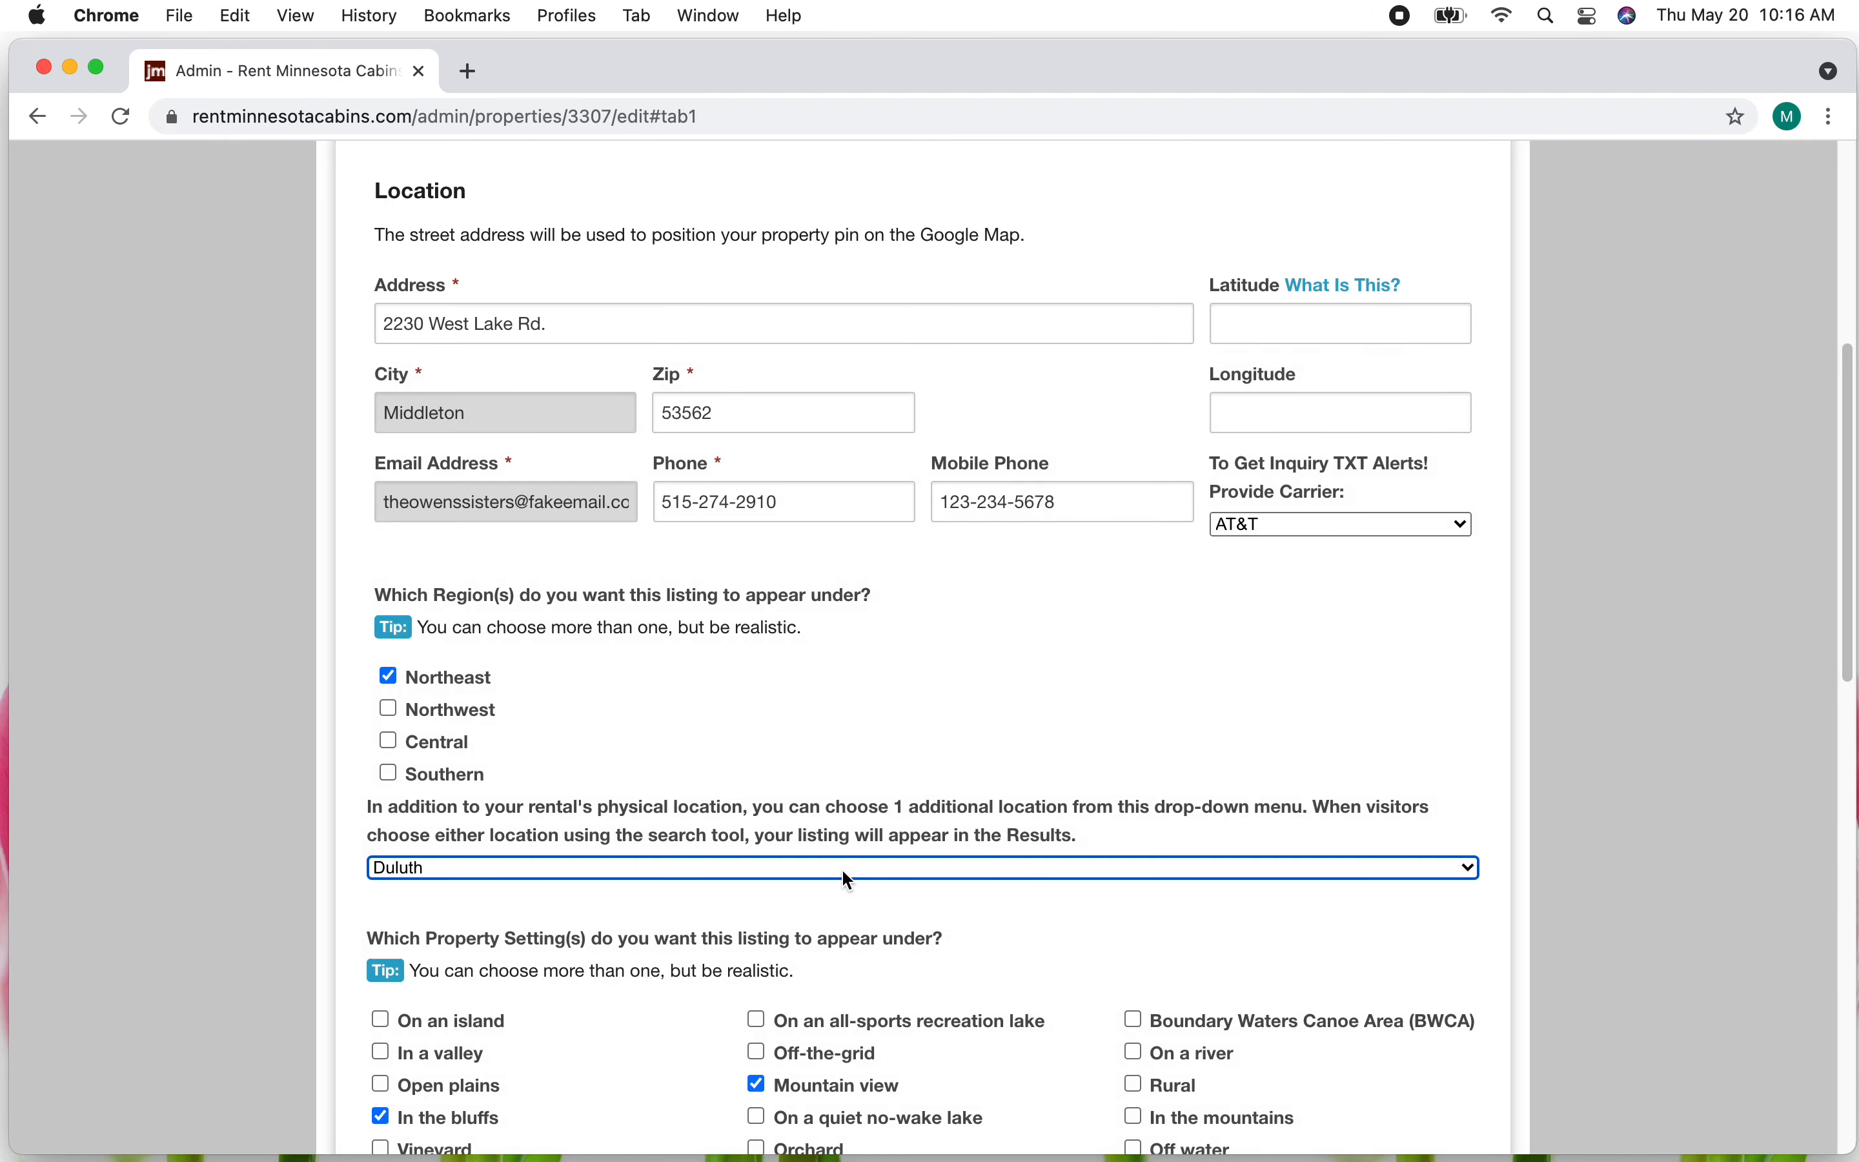
scroll(down, 3)
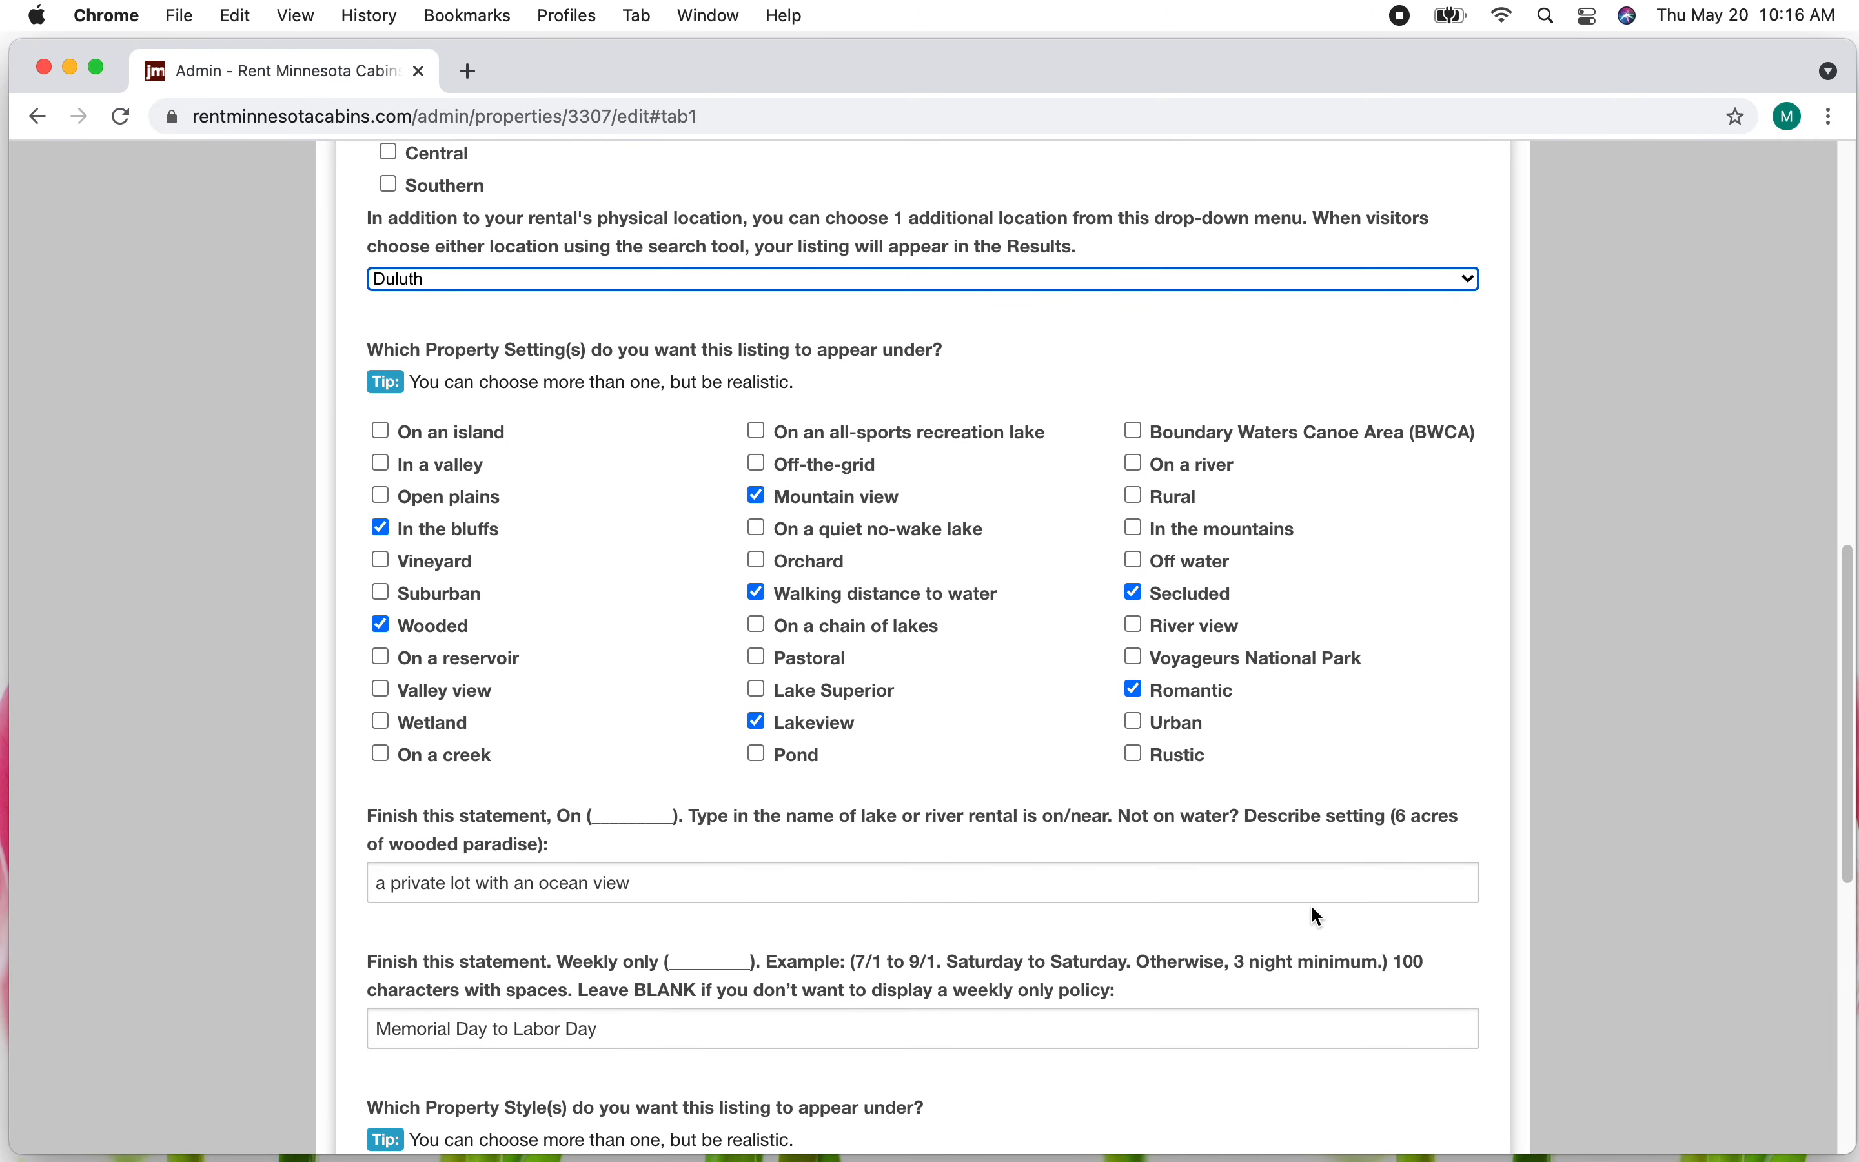
scroll(down, 3)
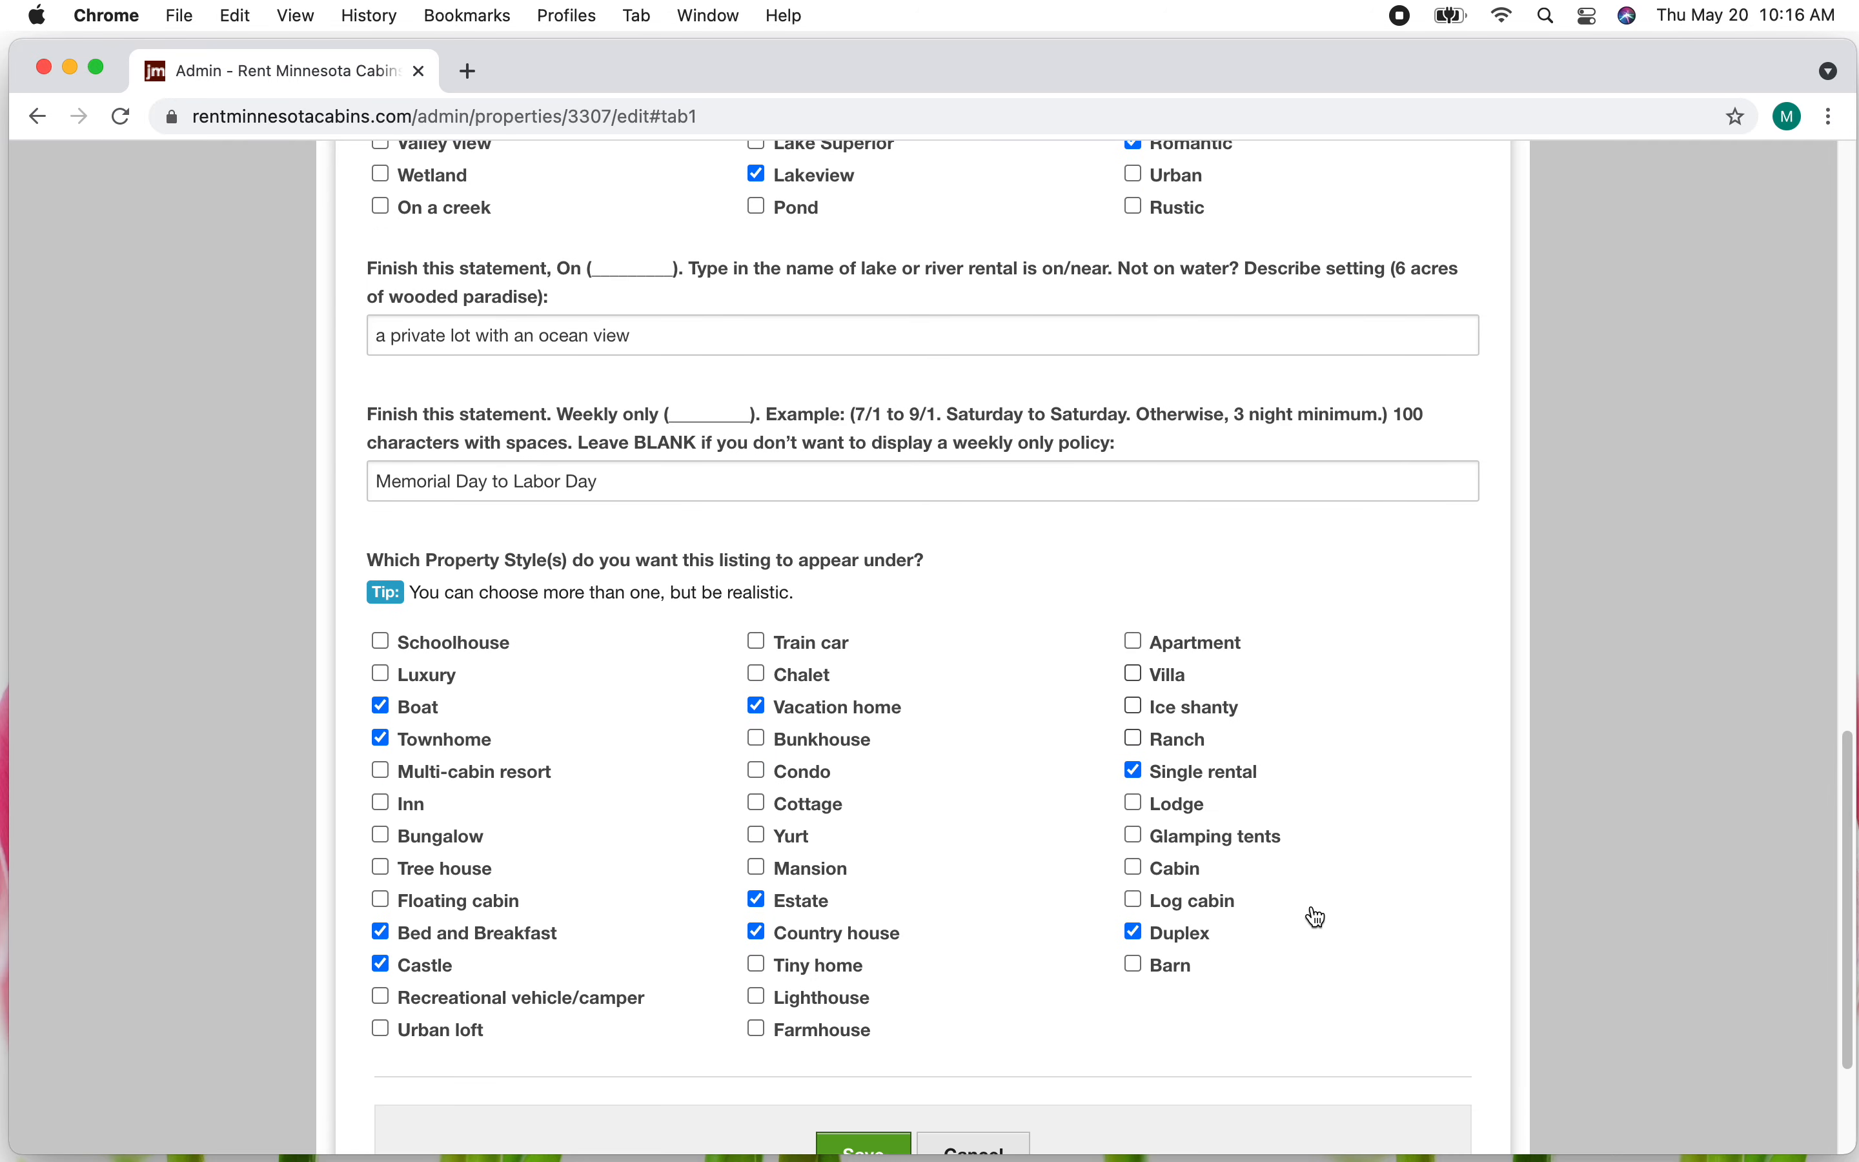
scroll(down, 3)
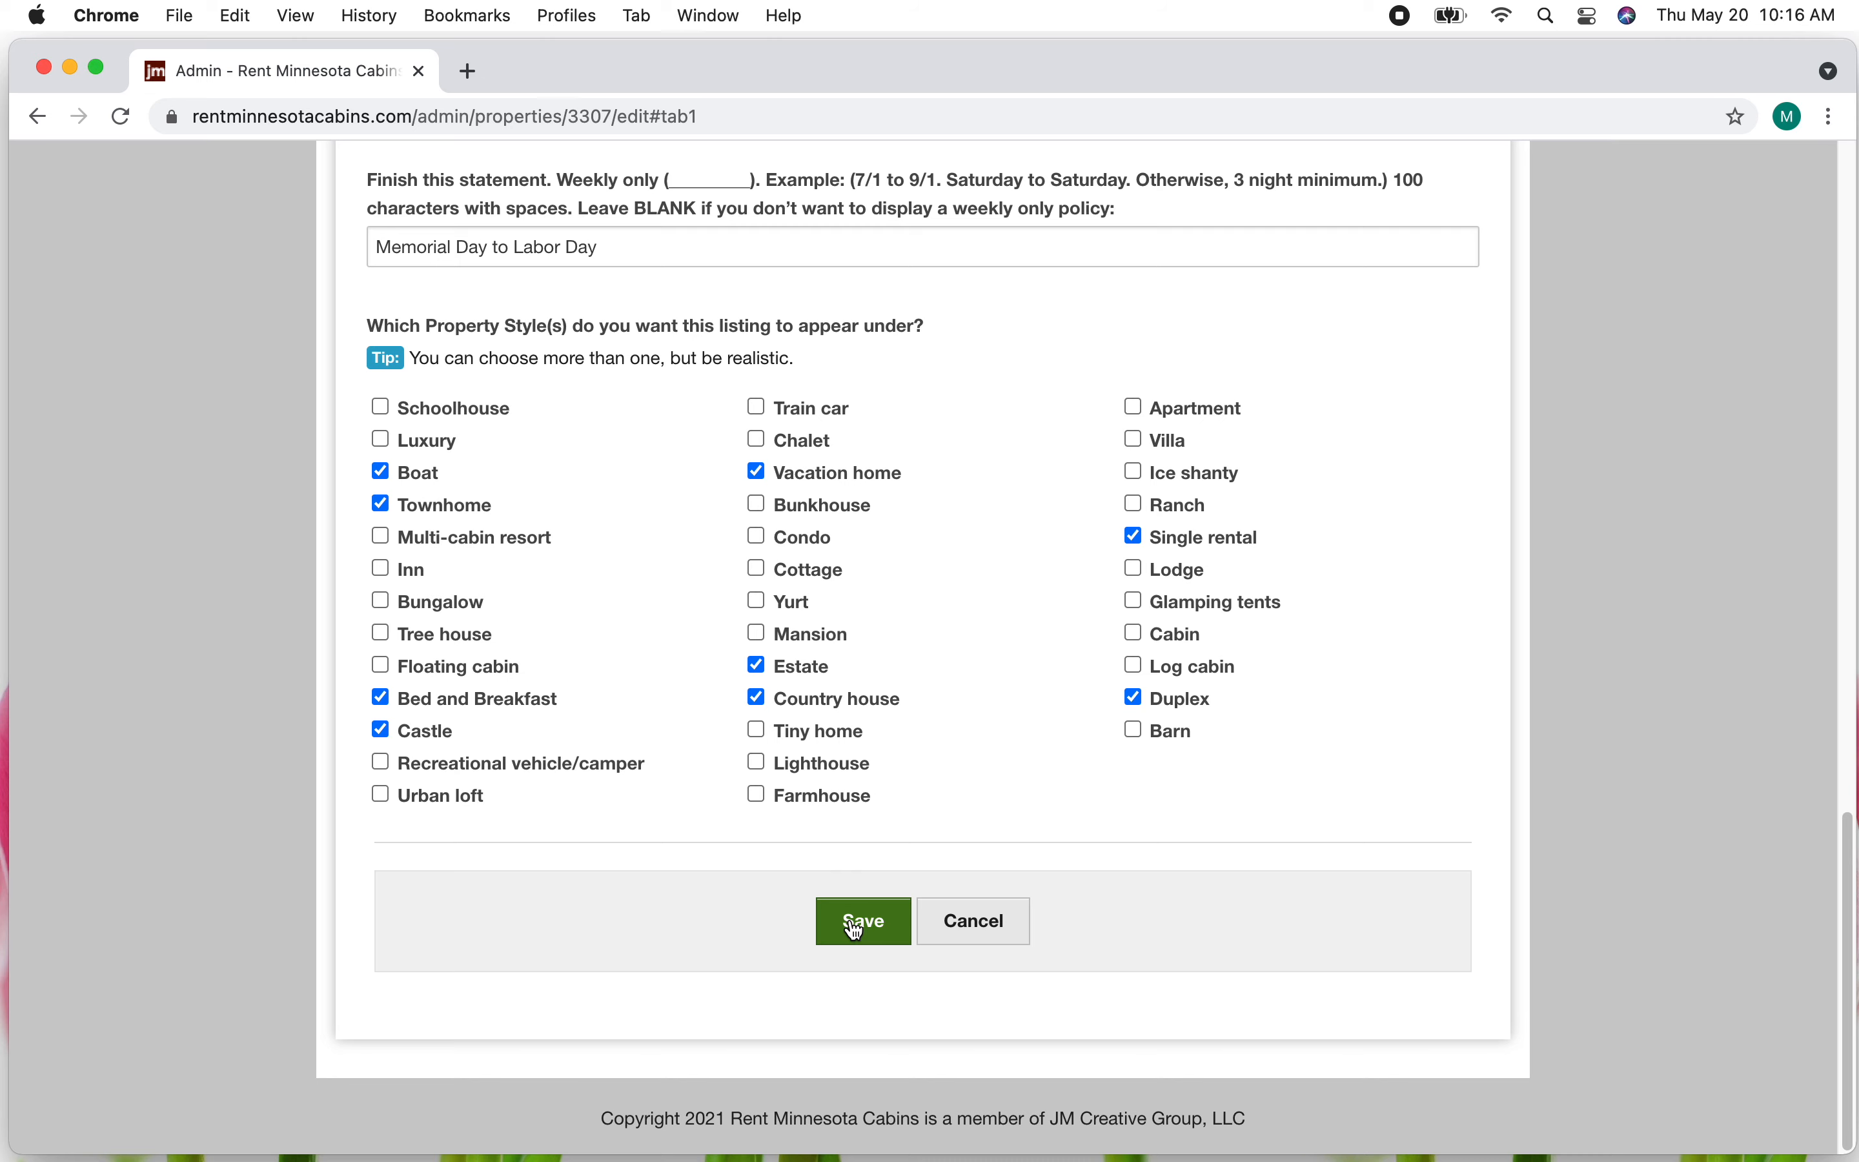
click(862, 922)
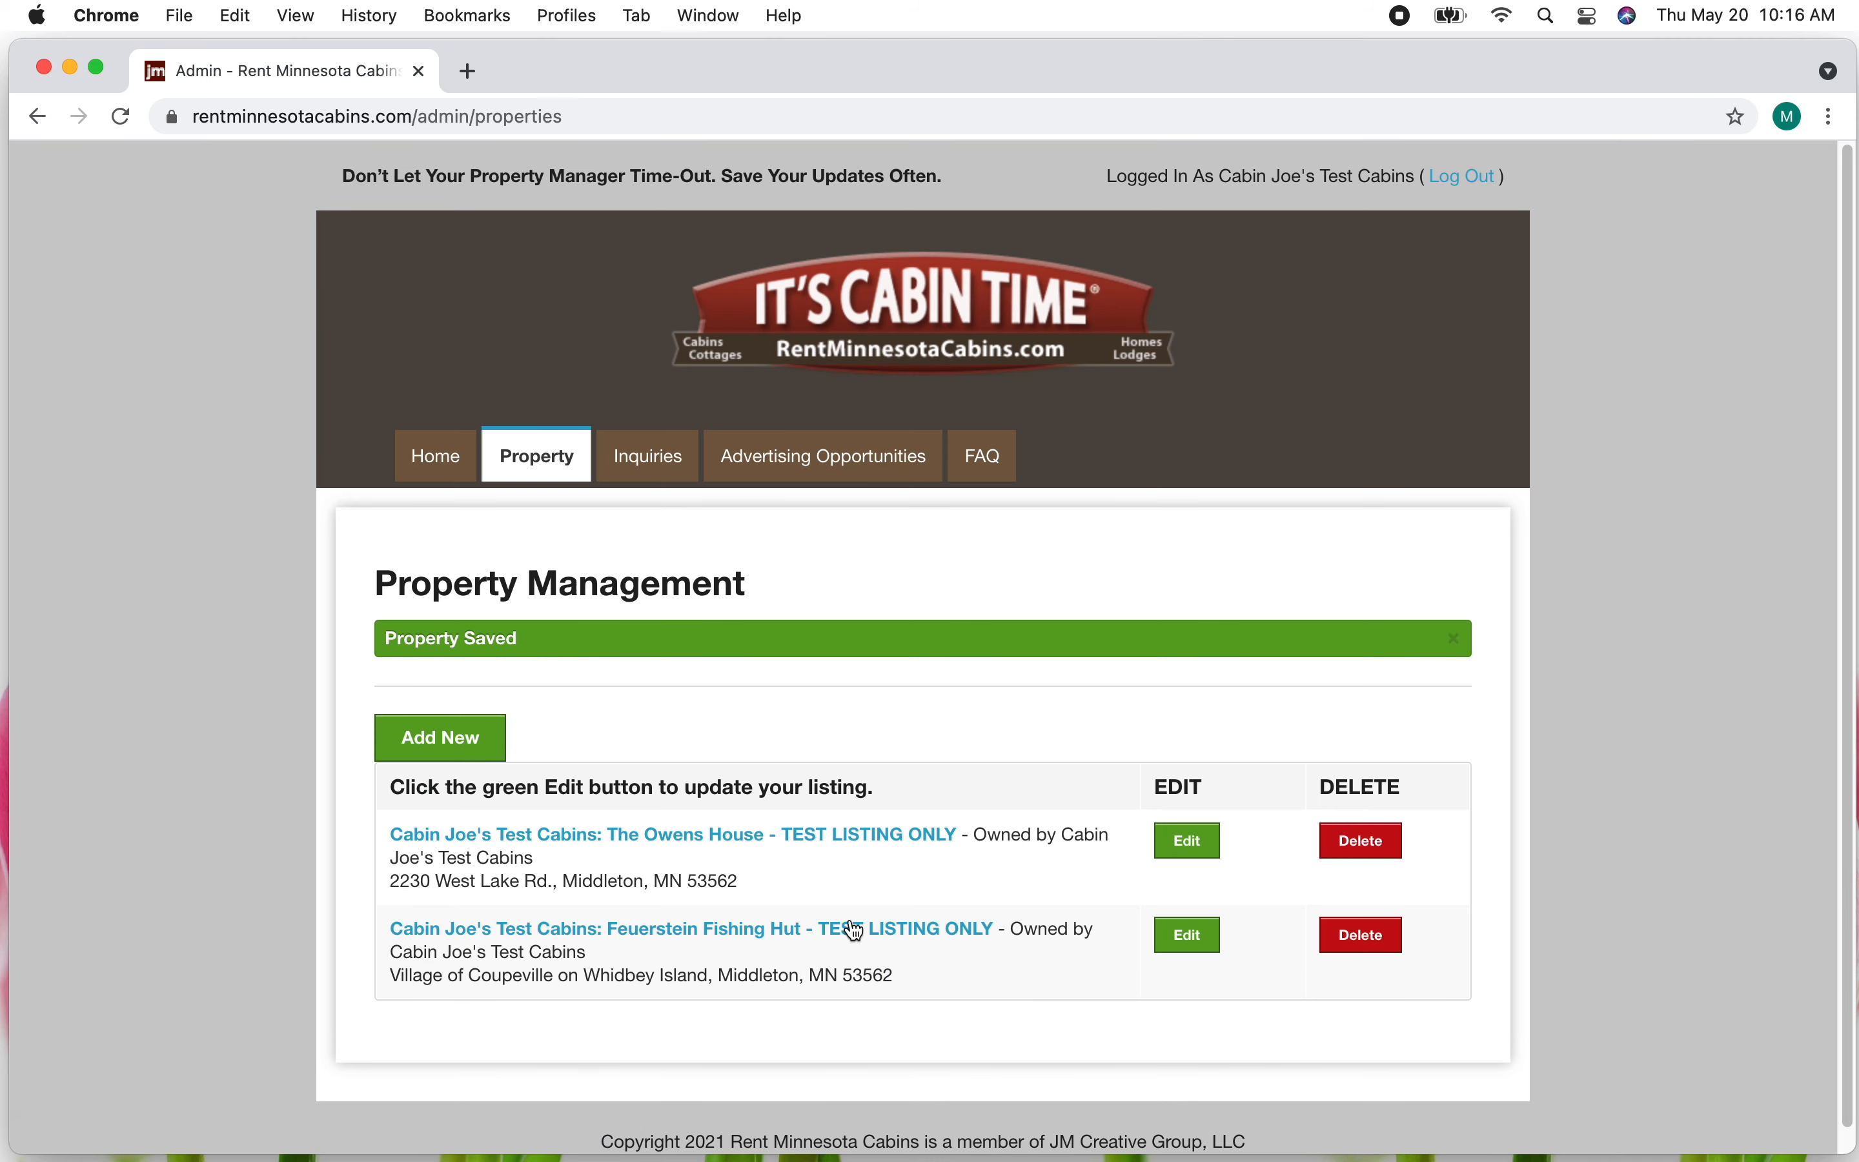